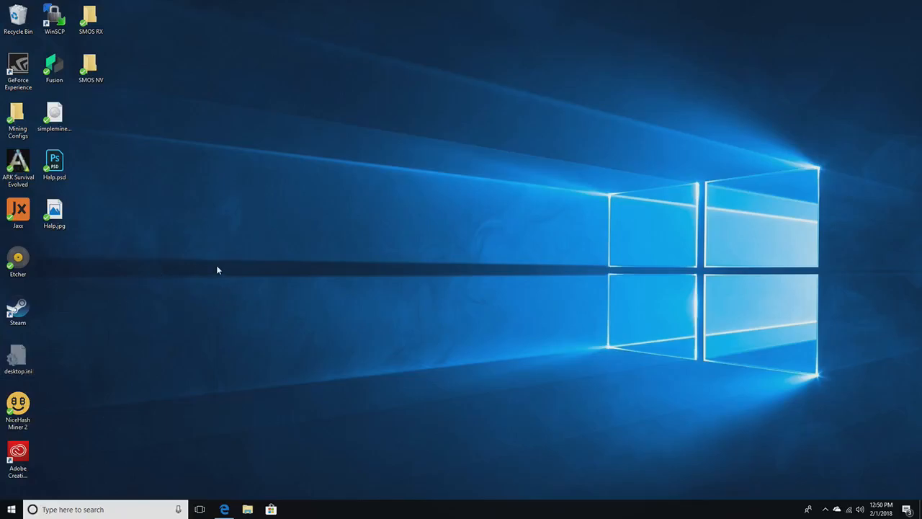
mouse_move(230, 277)
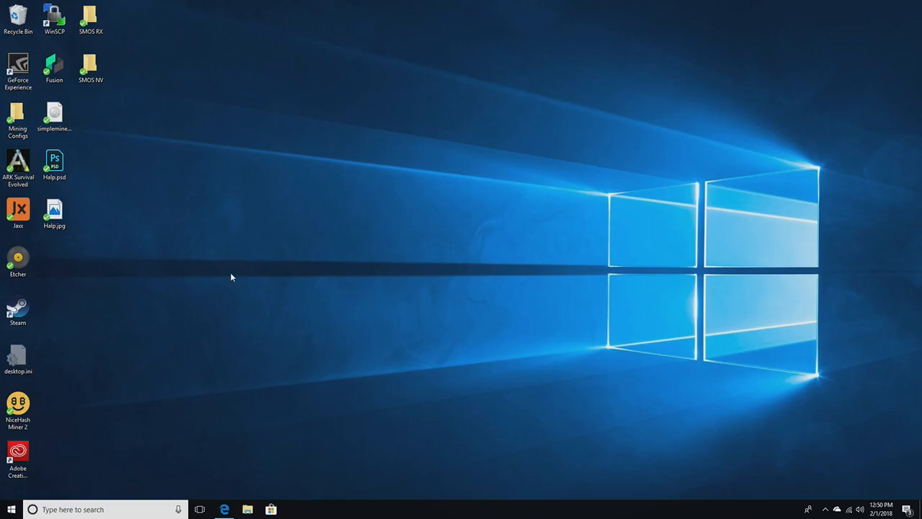
mouse_move(277, 306)
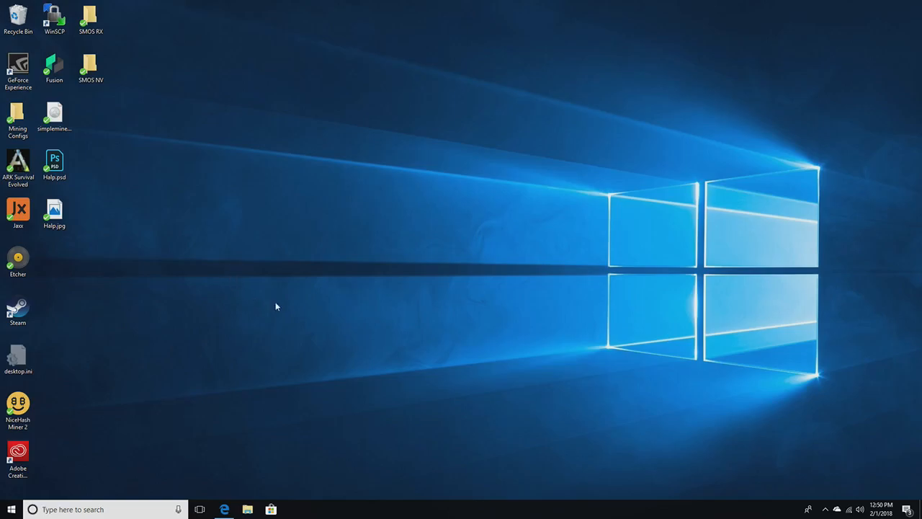
mouse_move(265, 288)
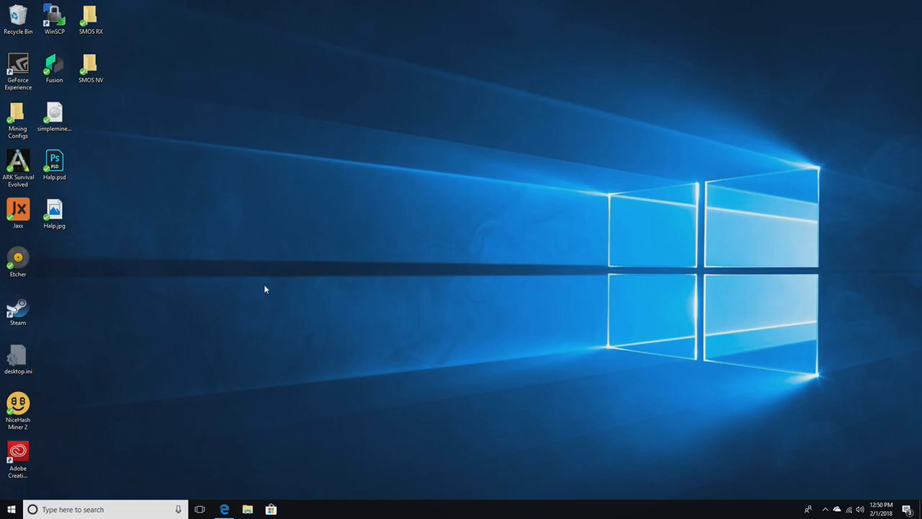
mouse_move(275, 308)
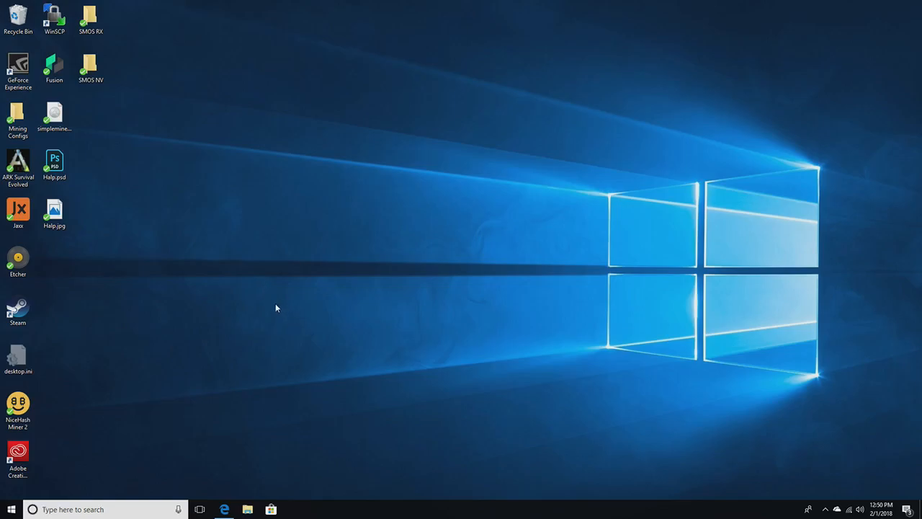
mouse_move(262, 306)
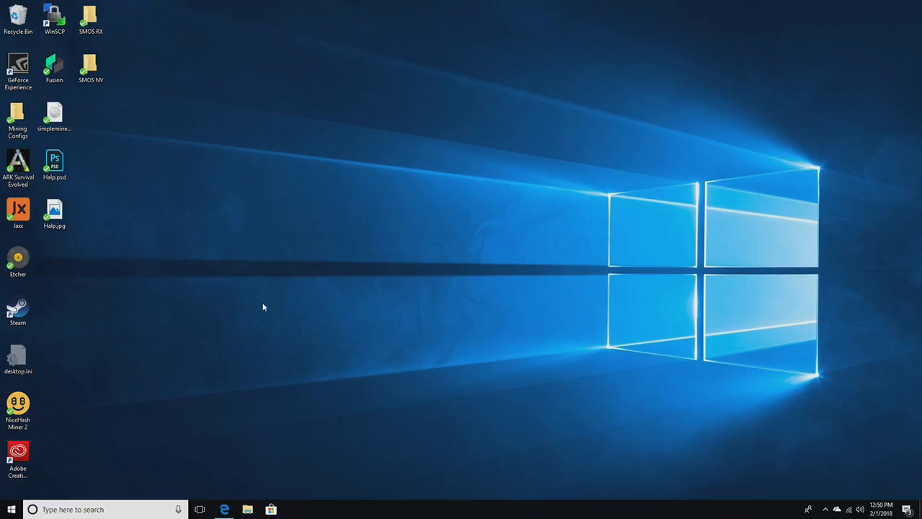
mouse_move(264, 281)
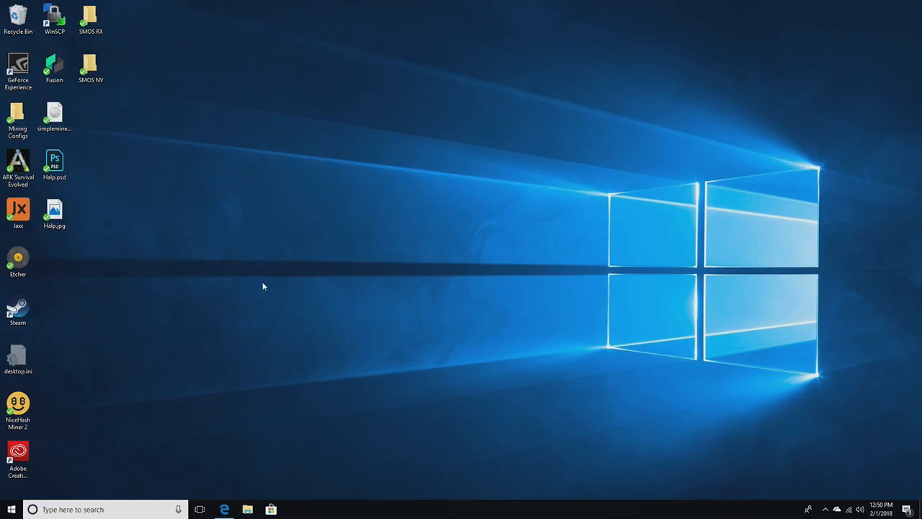
mouse_move(263, 279)
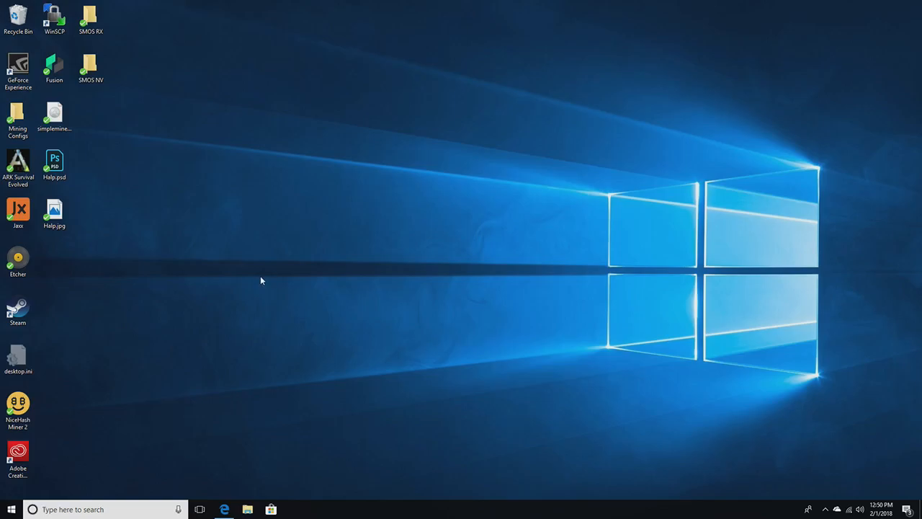
mouse_move(234, 290)
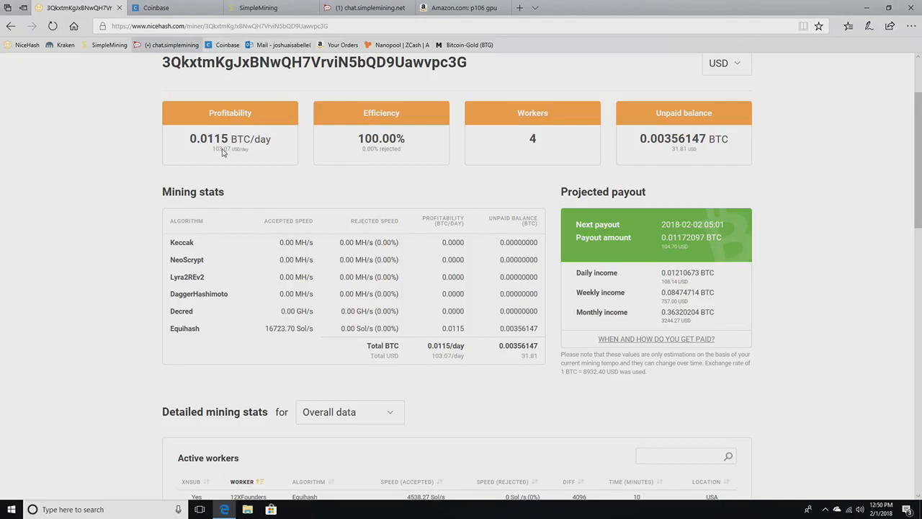
Scroll to the four active Equihash workers and one-day profitability chart, then head to Coinbase
scroll(down, 3)
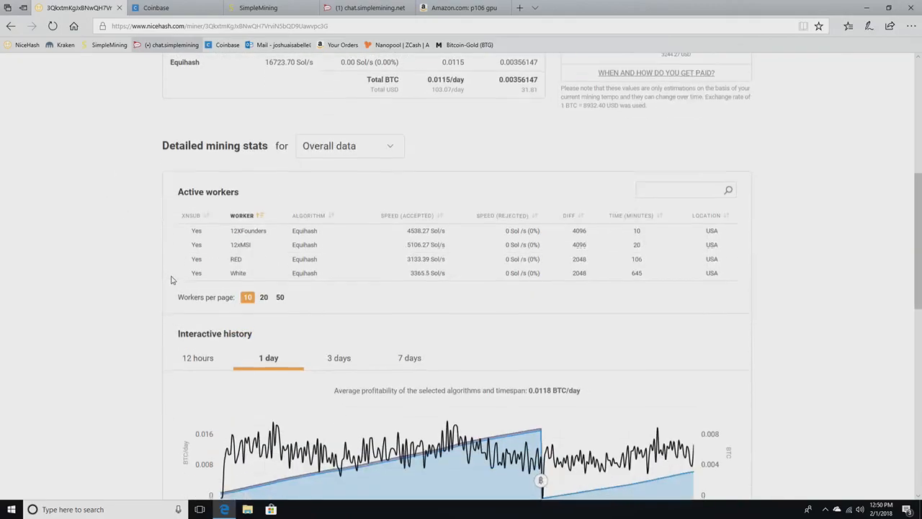
scroll(down, 3)
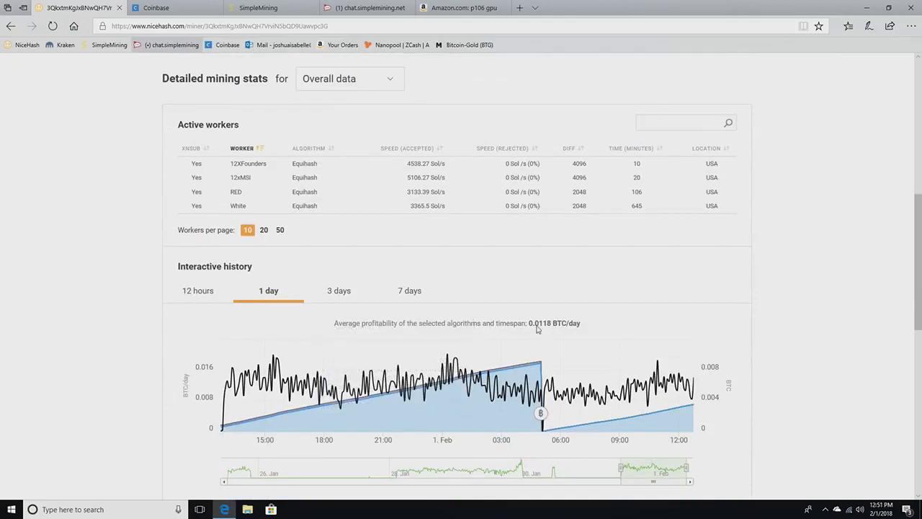
click(173, 8)
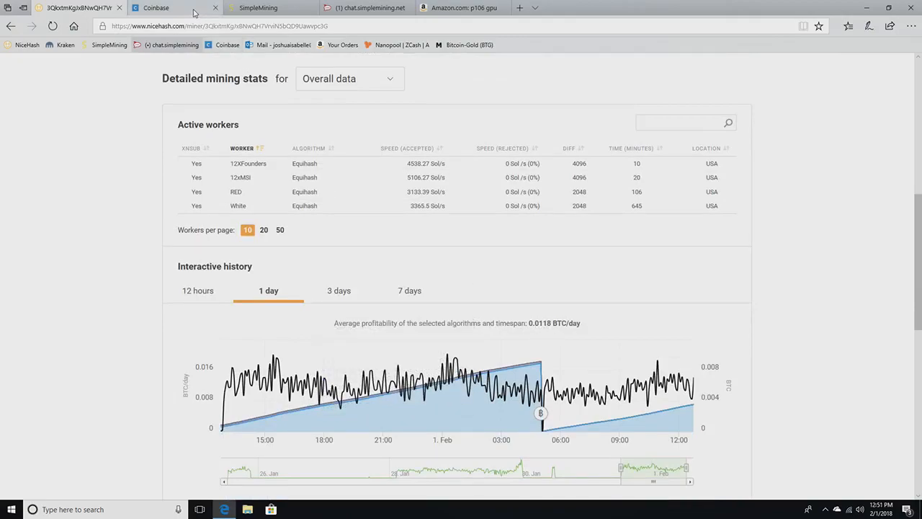
Size a buy order at 0.0118 BTC (about $107.98), check the dashboard price chart, then go to SimpleMining's rig list
click(173, 9)
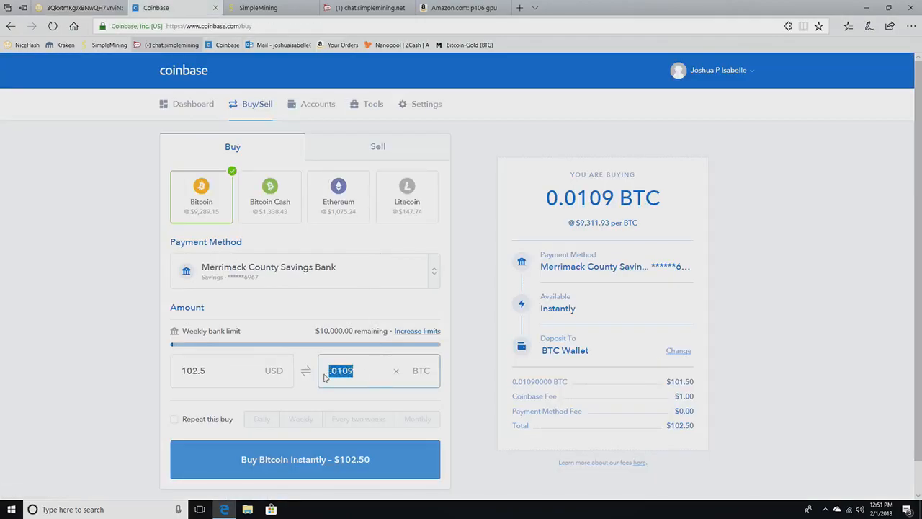
text(.0118)
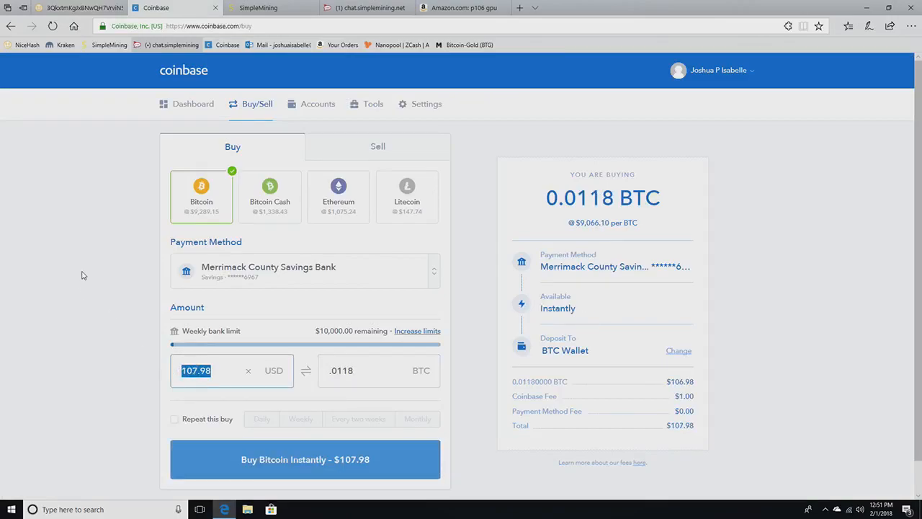
click(193, 104)
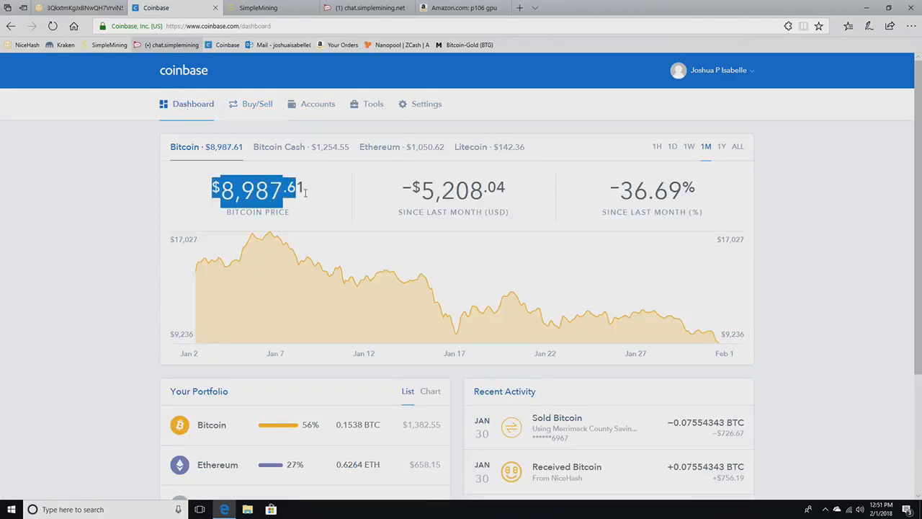
click(170, 225)
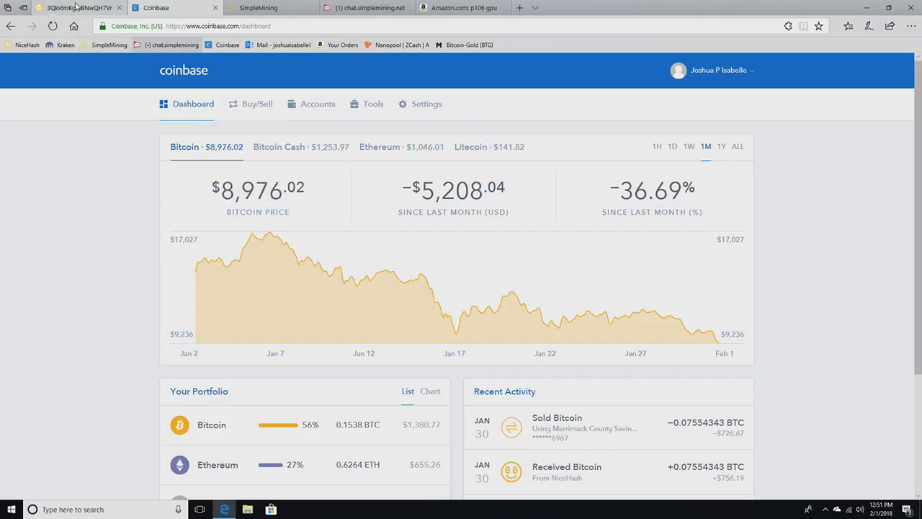
click(258, 9)
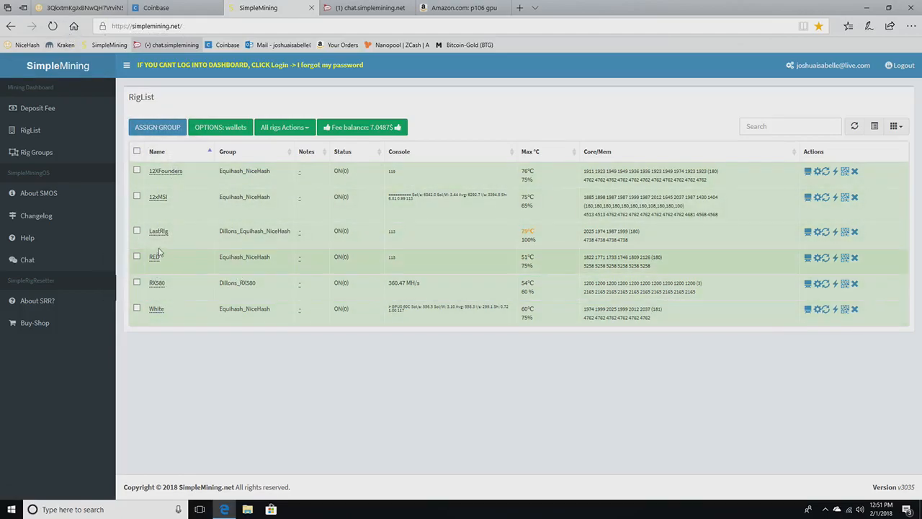
mouse_move(158, 233)
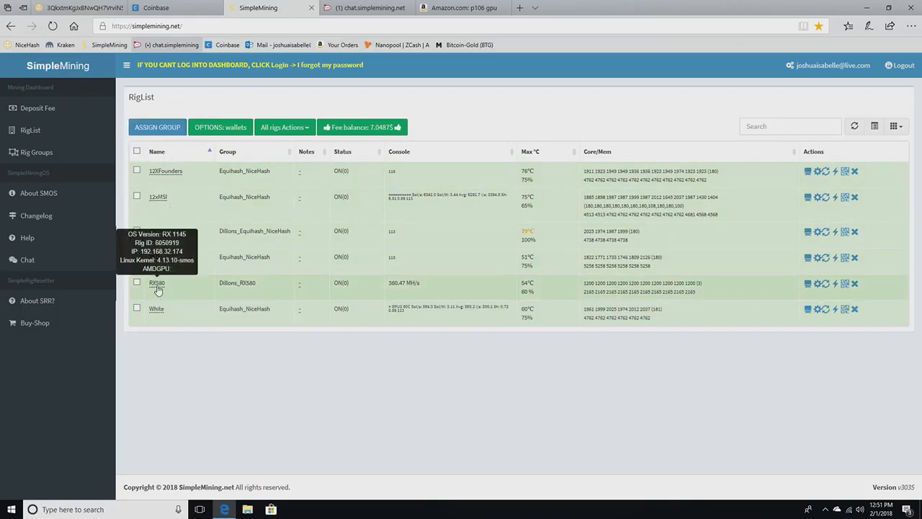
mouse_move(204, 355)
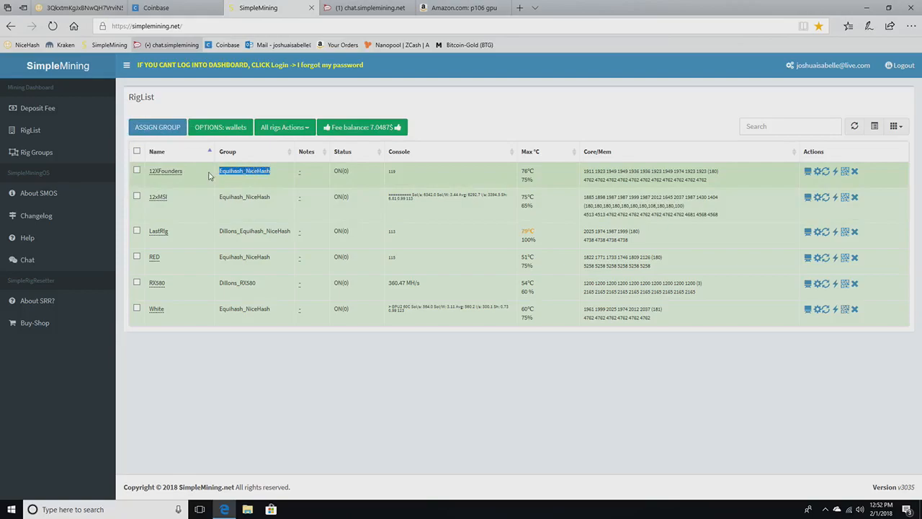
mouse_move(166, 170)
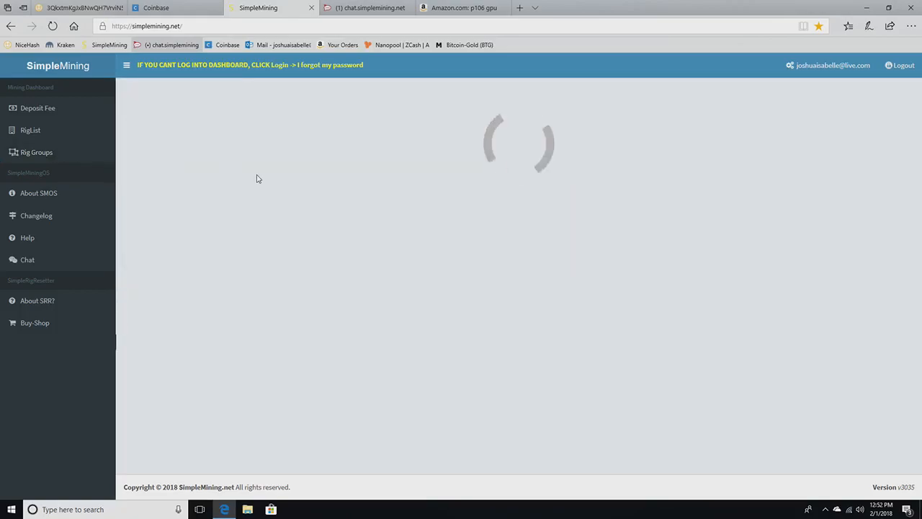
Scroll through the Rig Groups list from Blake2s to ZEC_NanoPool toward the Equihash_NiceHash entry
click(36, 153)
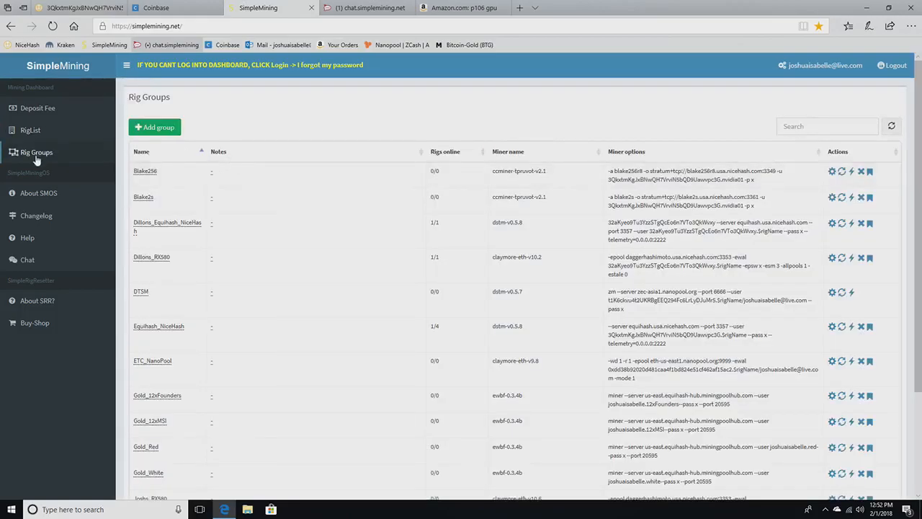
scroll(down, 3)
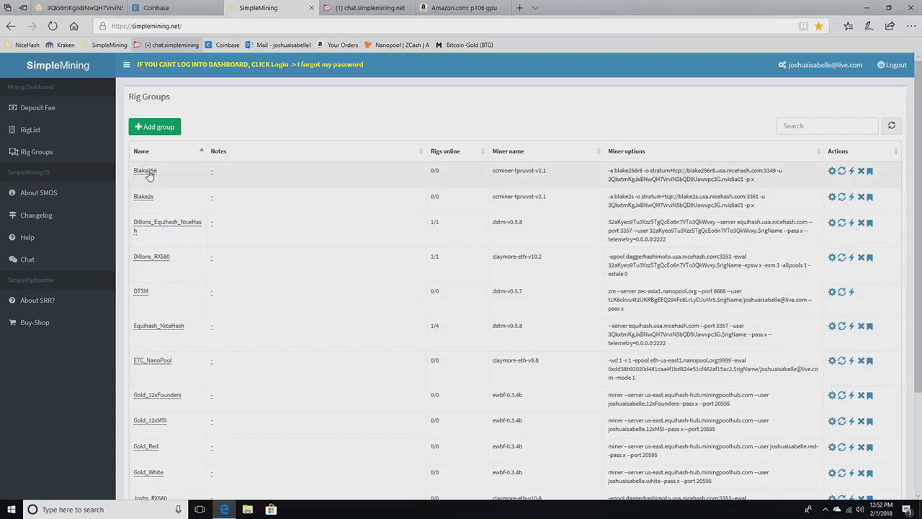
mouse_move(262, 210)
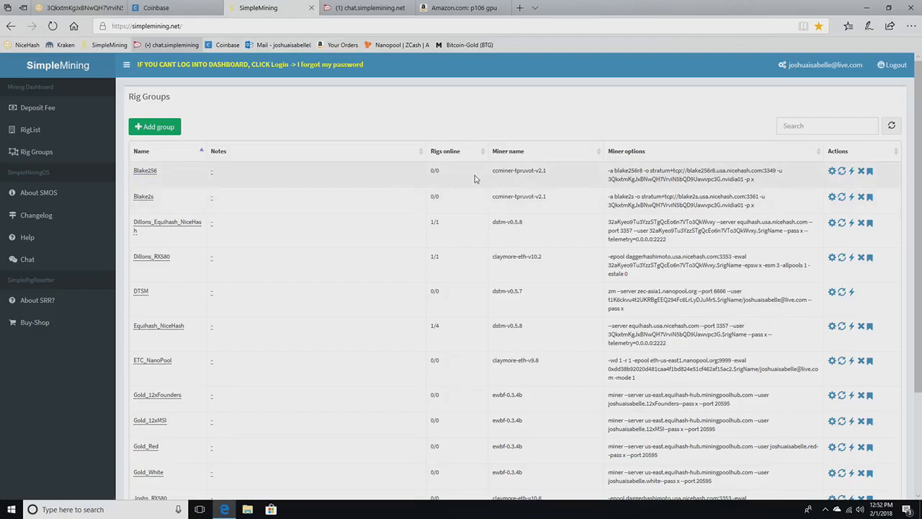
mouse_move(516, 180)
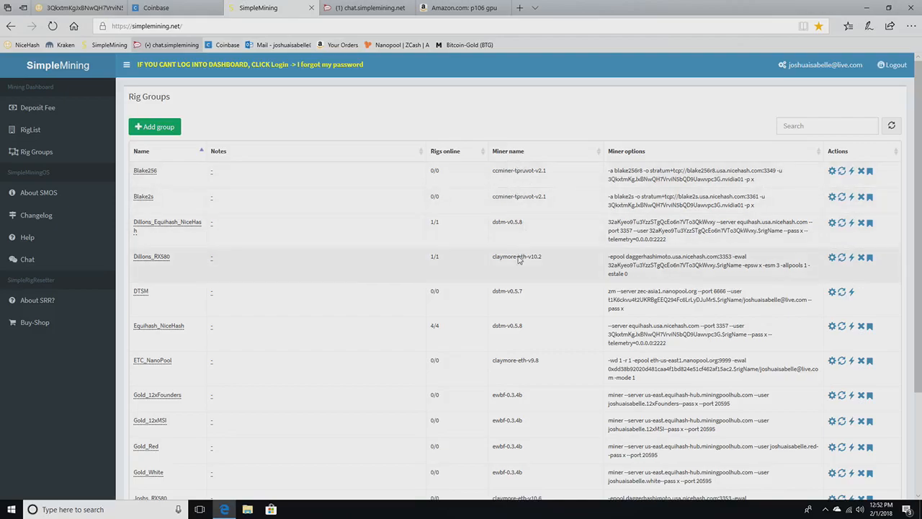
scroll(down, 3)
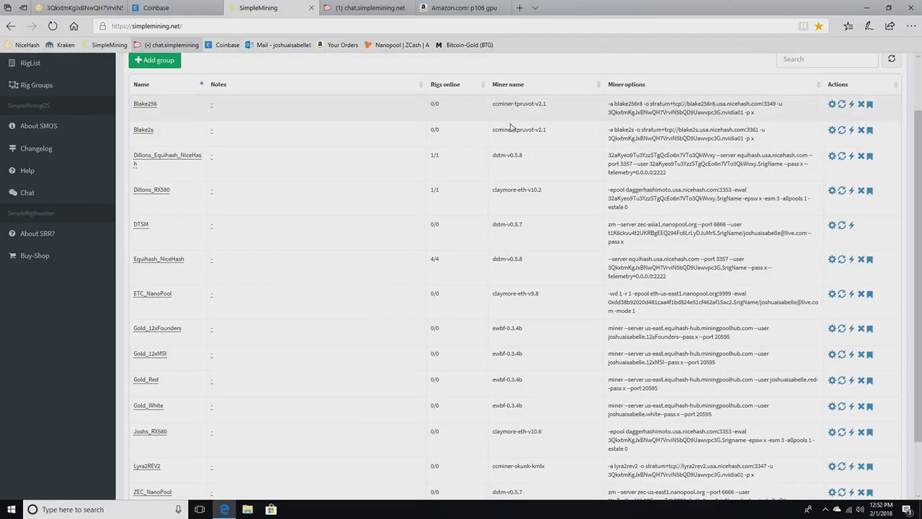
scroll(down, 3)
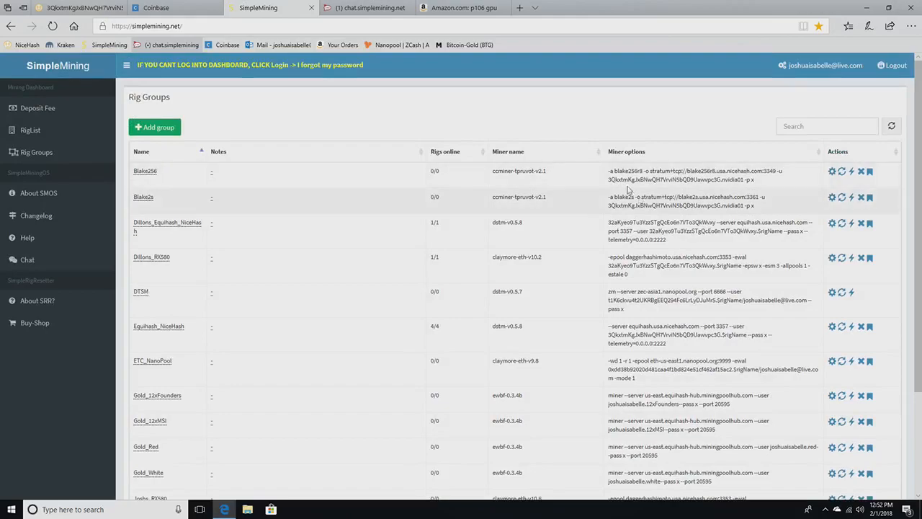
mouse_move(580, 245)
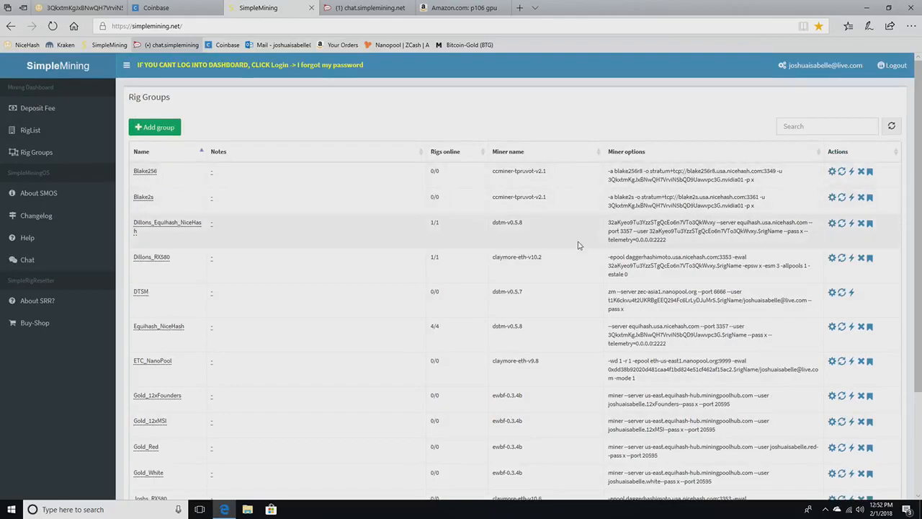
scroll(down, 3)
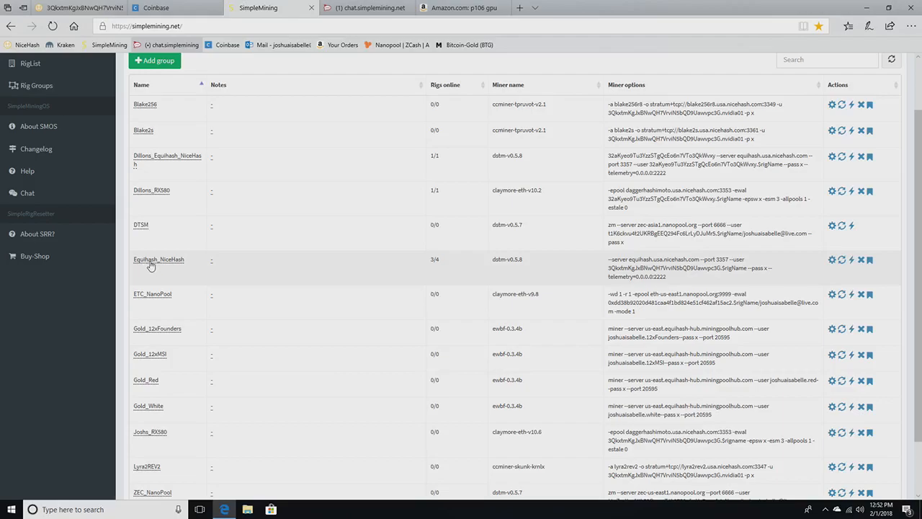
mouse_move(155, 268)
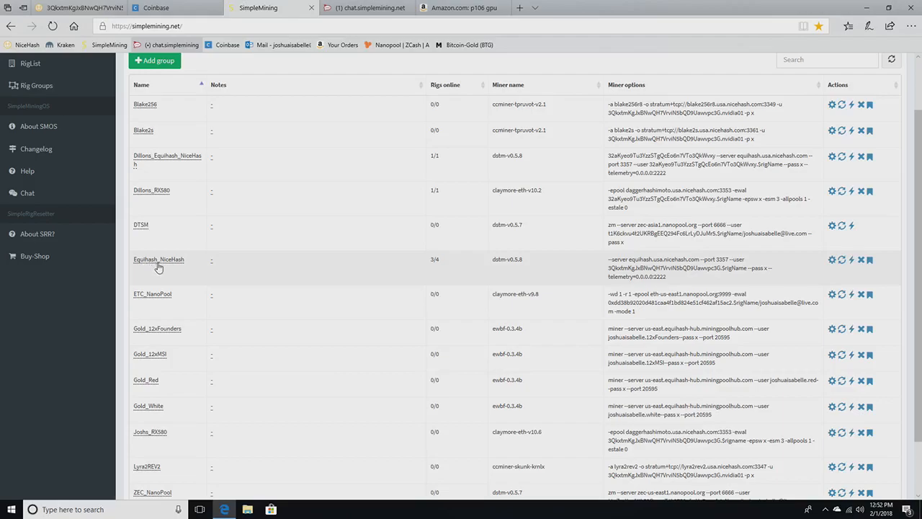
mouse_move(520, 281)
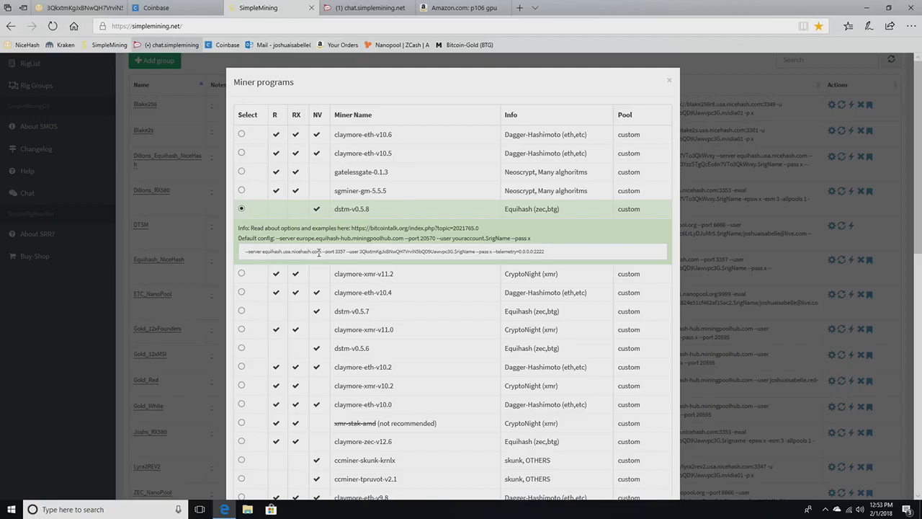
Inspect the dstm-v0.5.8 default options, close the Miner programs dialog and return to the six-rig list
click(447, 251)
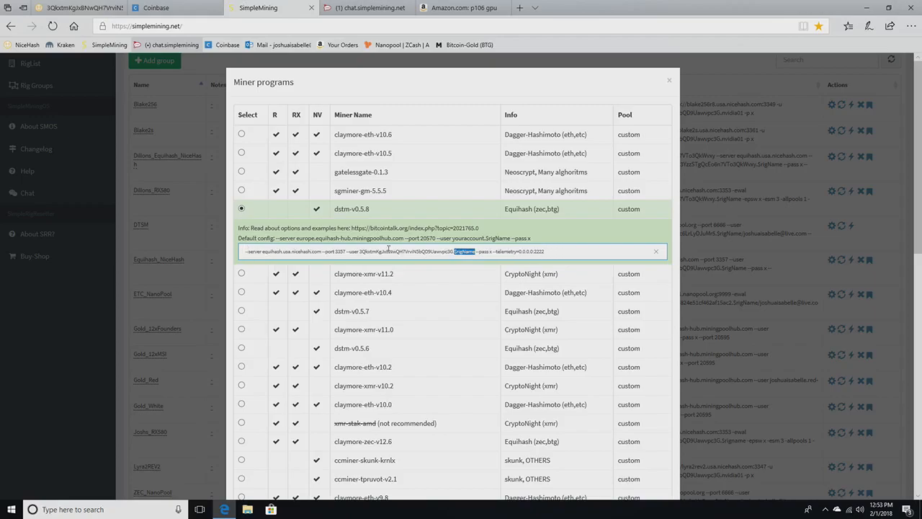
mouse_move(464, 256)
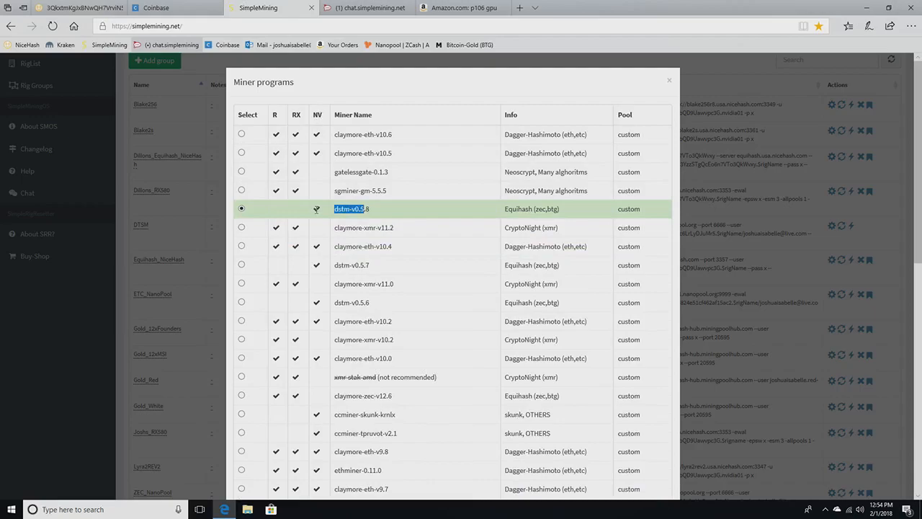
mouse_move(513, 219)
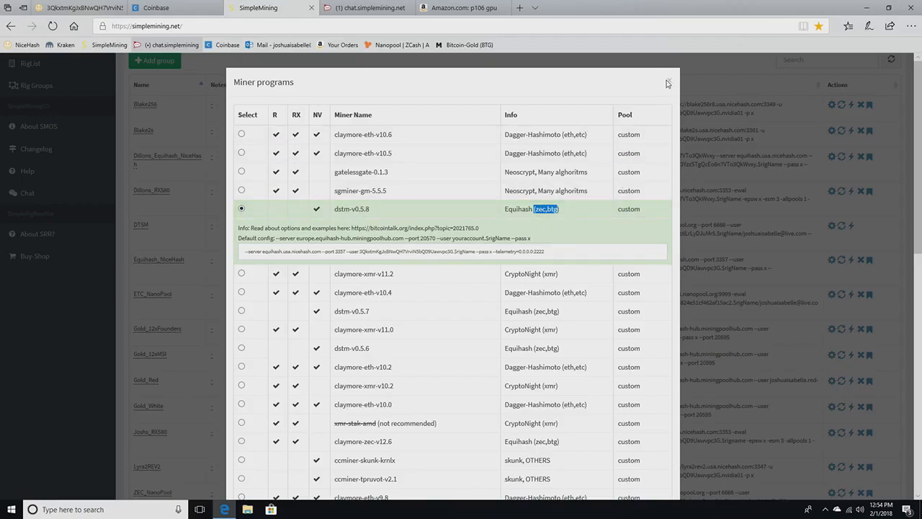
click(666, 80)
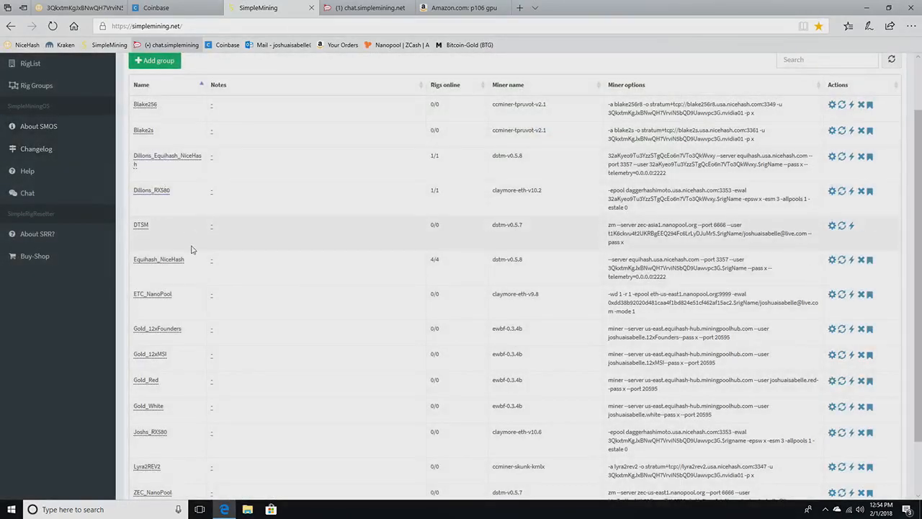
scroll(down, 3)
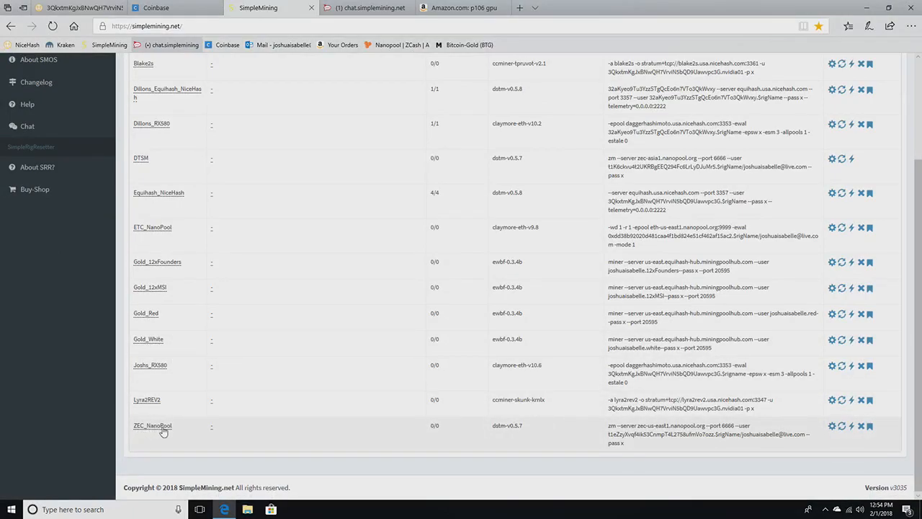
click(173, 9)
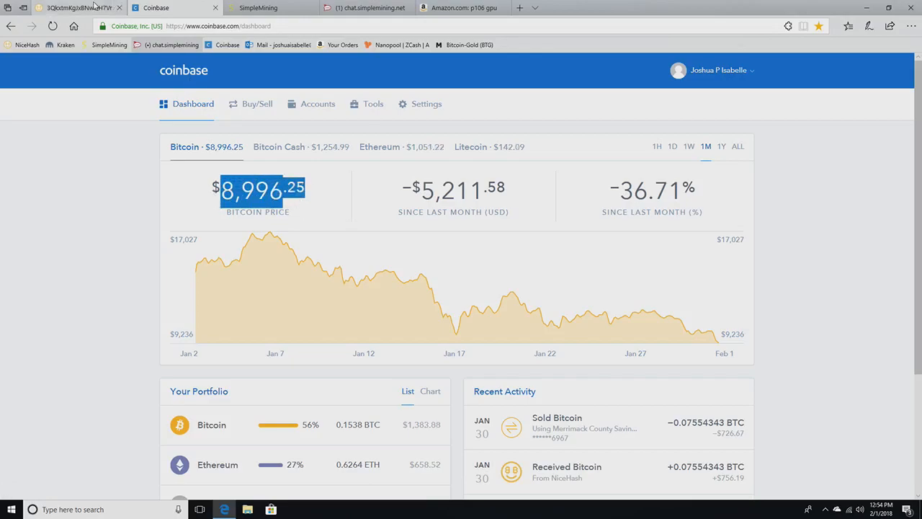
click(258, 9)
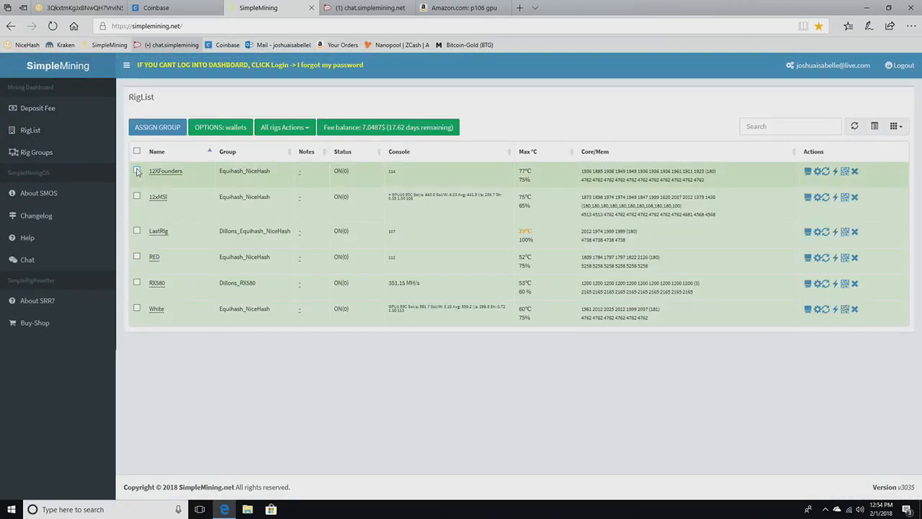
Assign the four selected rigs to the ZEC_NanoPool group with Reload kept and save
click(137, 170)
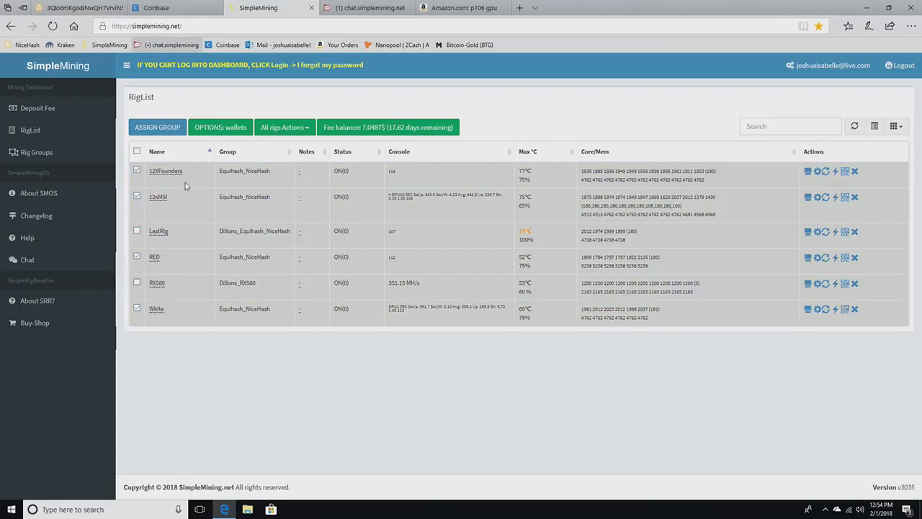
click(157, 127)
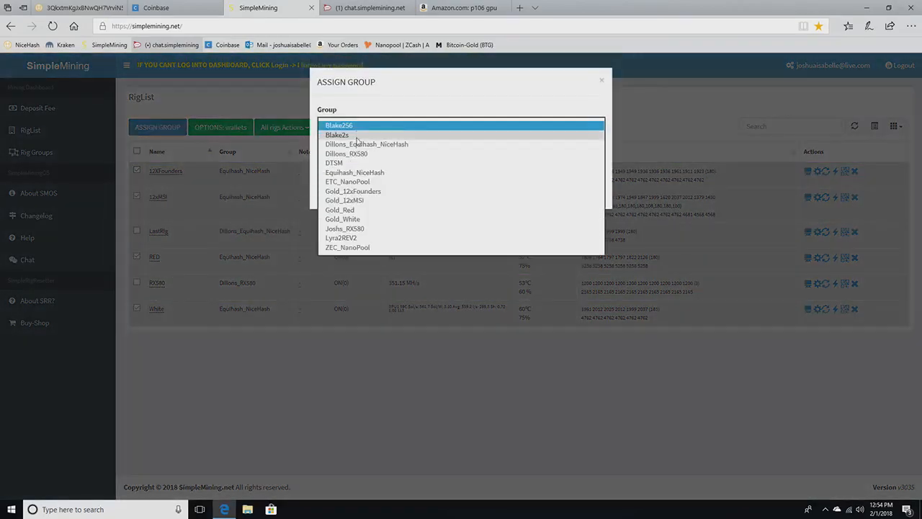
click(347, 248)
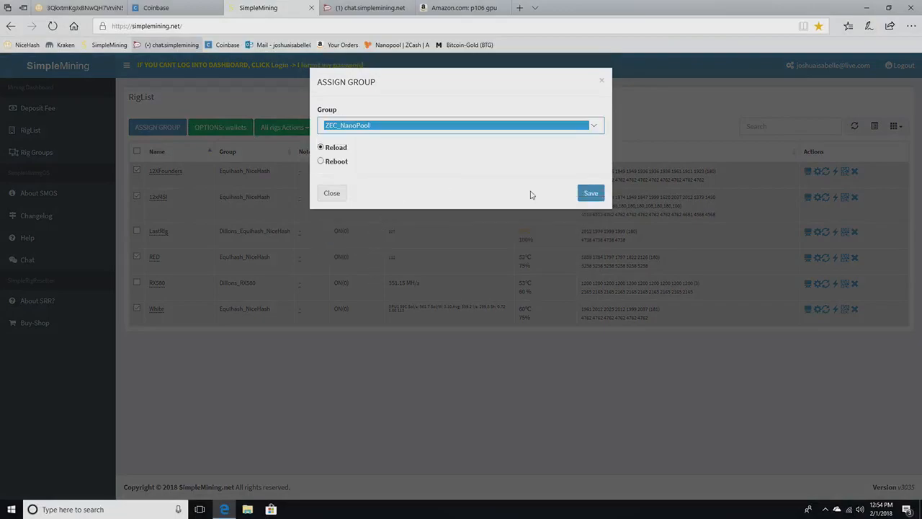
click(591, 193)
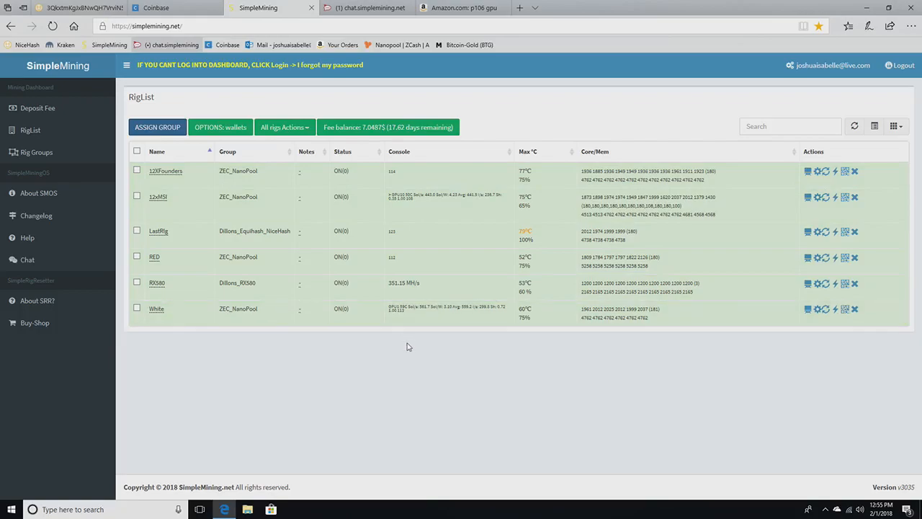
mouse_move(228, 317)
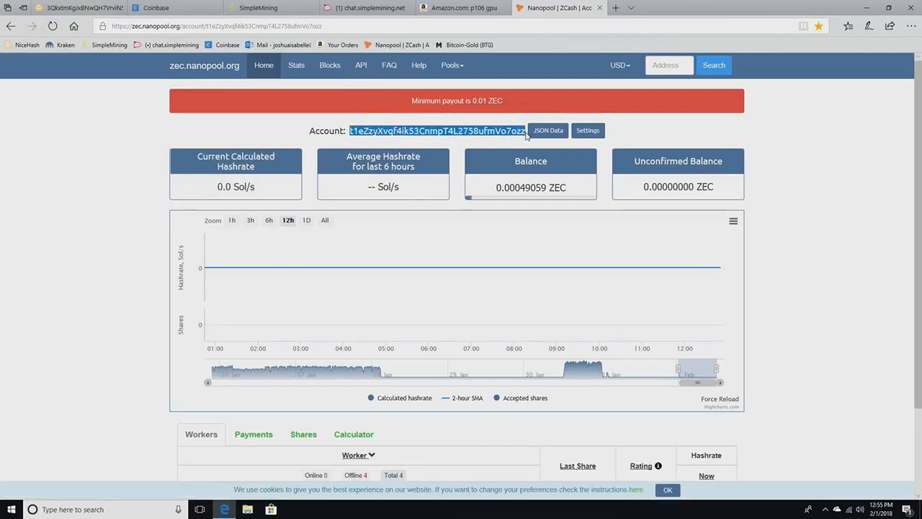
Check the 0.00049059 ZEC Nanopool balance and return to SimpleMining's ZEC_NanoPool miner programs
click(258, 8)
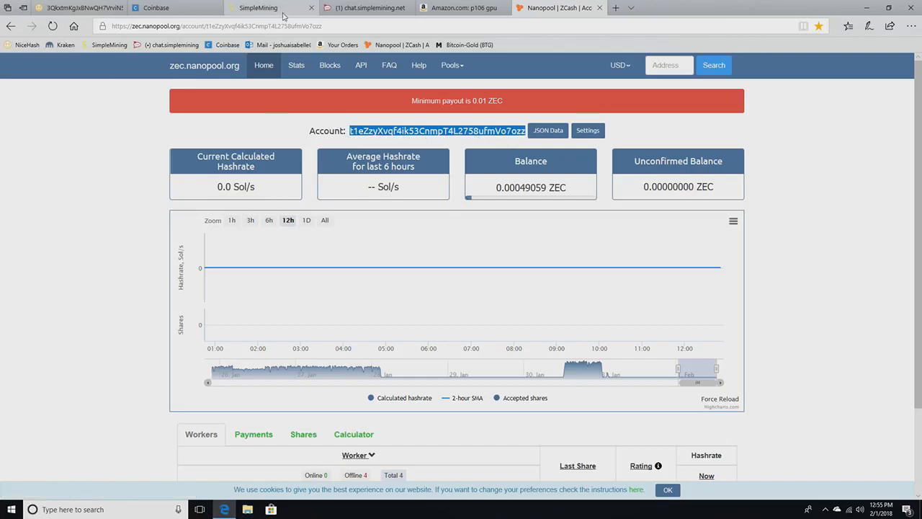
click(258, 9)
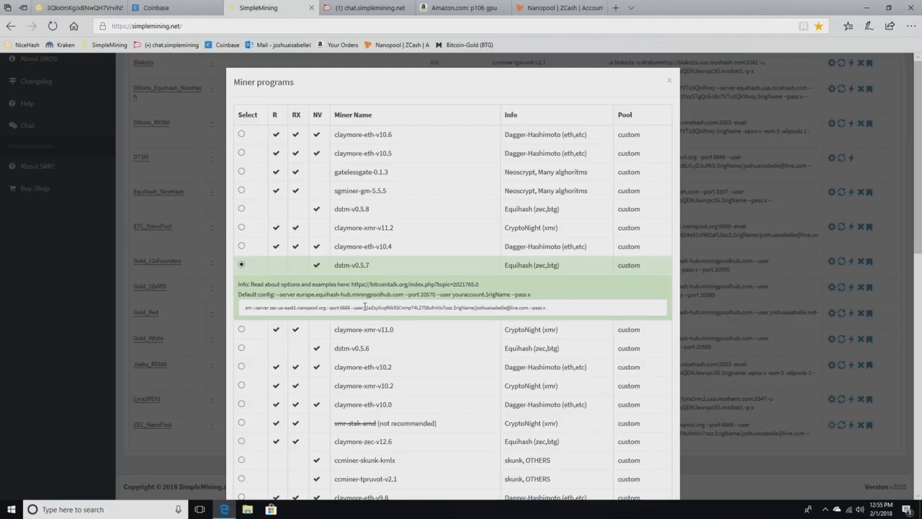
Select the worker portion of the dstm-v0.5.7 Nanopool options for editing
double_click(406, 308)
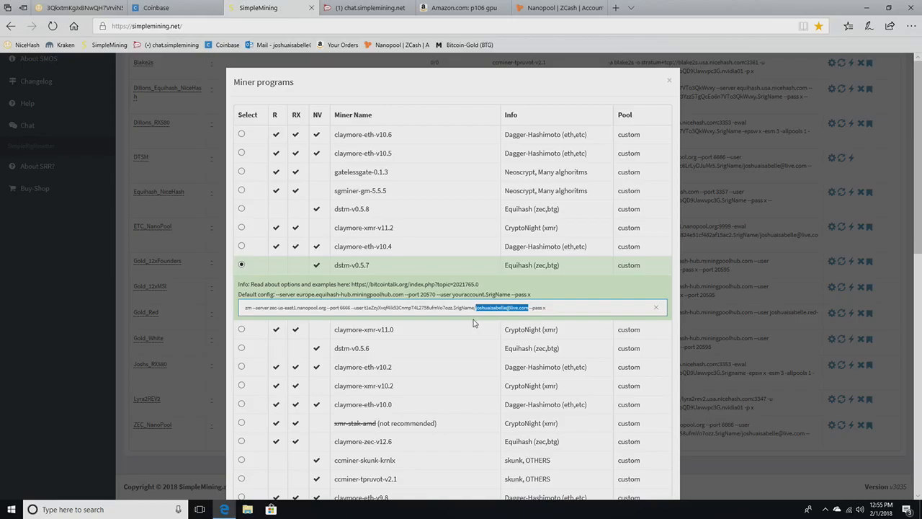
mouse_move(474, 323)
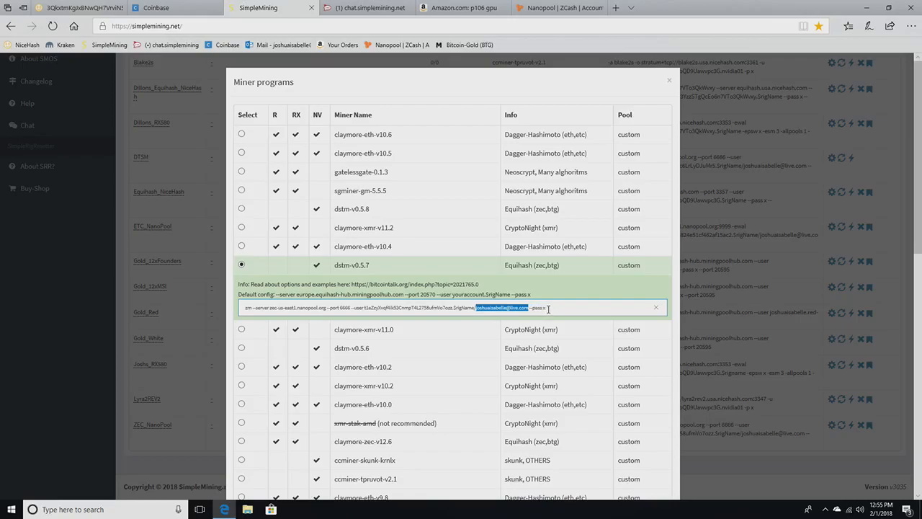
mouse_move(522, 318)
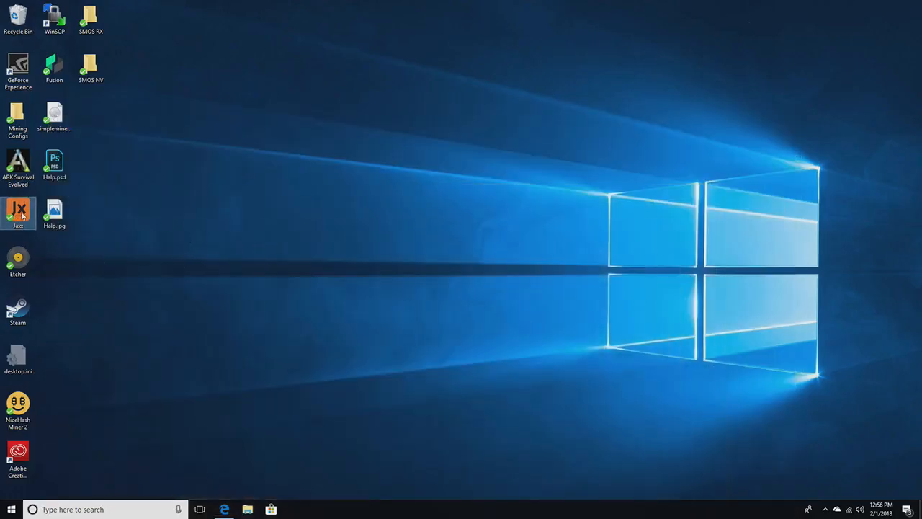
Launch Jaxx and scroll through the Wallets settings list to review enabled currencies
double_click(17, 213)
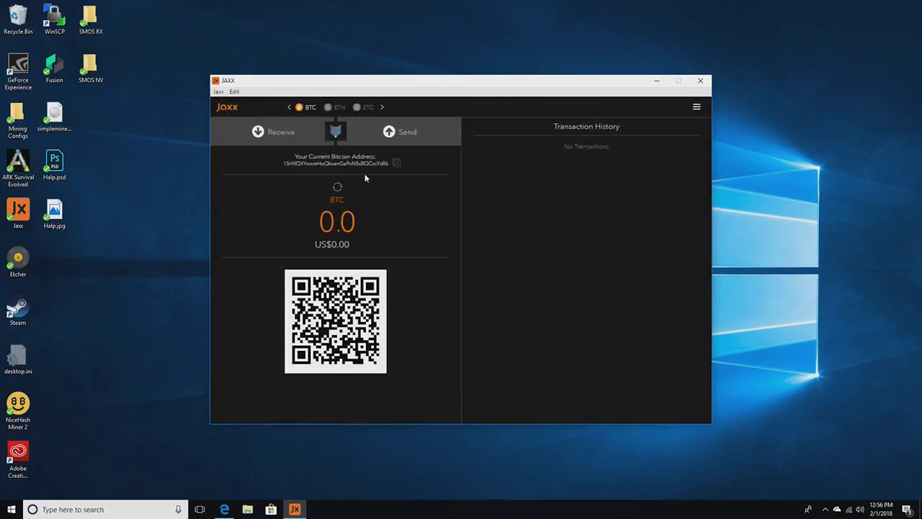
click(696, 106)
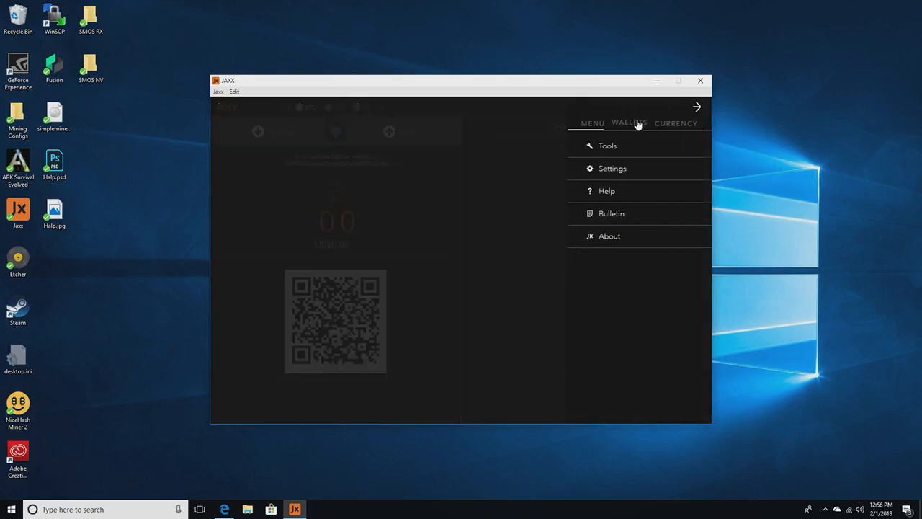
click(628, 123)
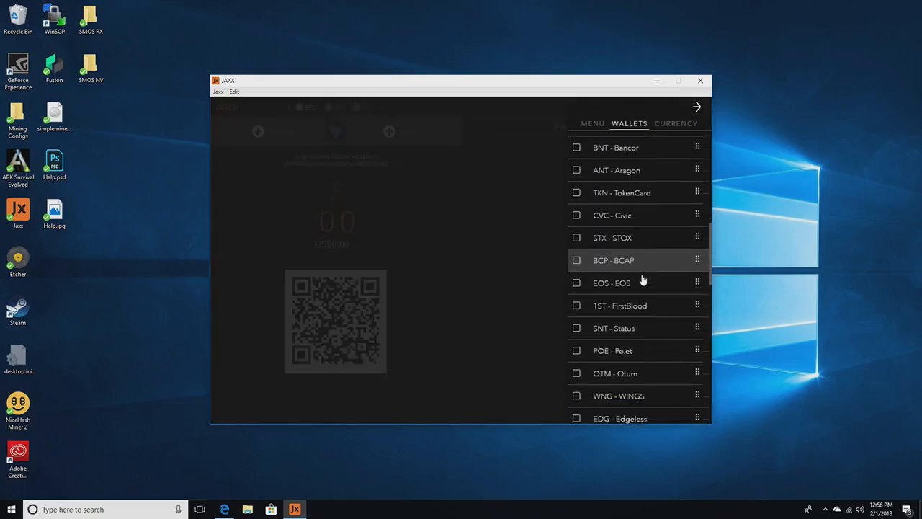
scroll(down, 3)
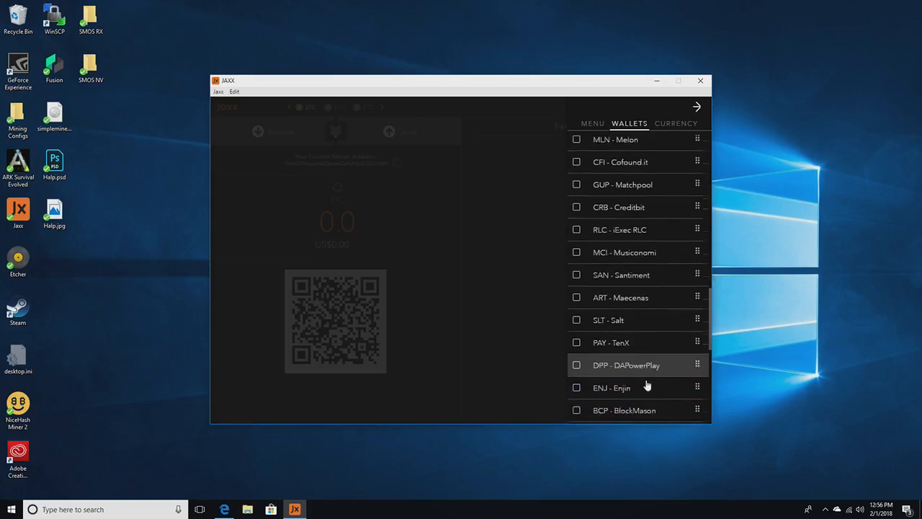
scroll(down, 3)
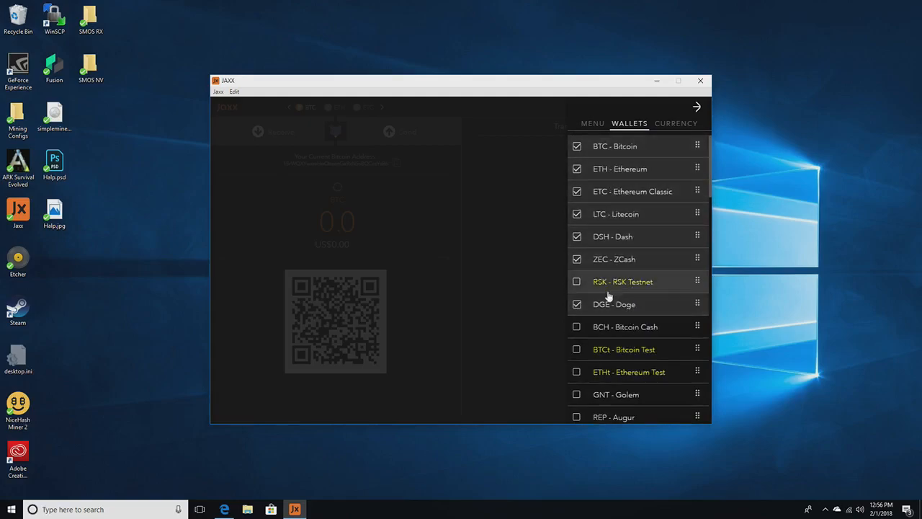
scroll(down, 3)
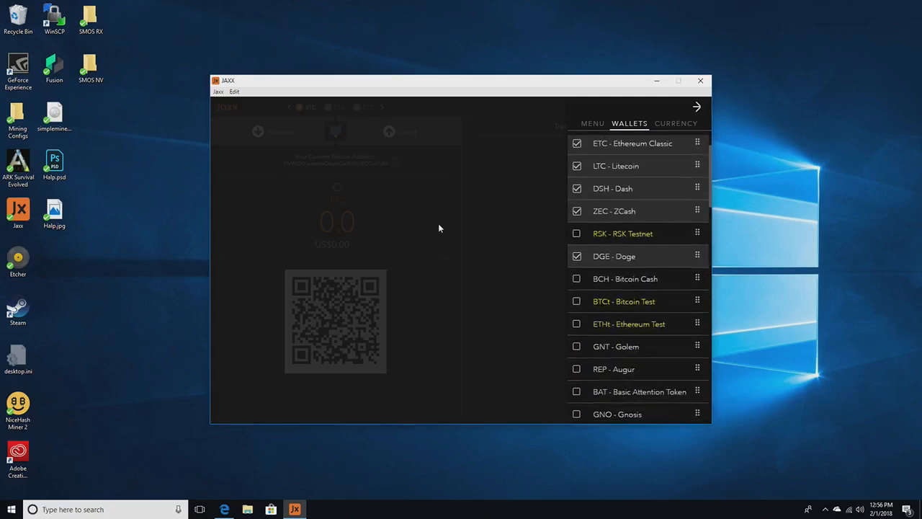
click(696, 107)
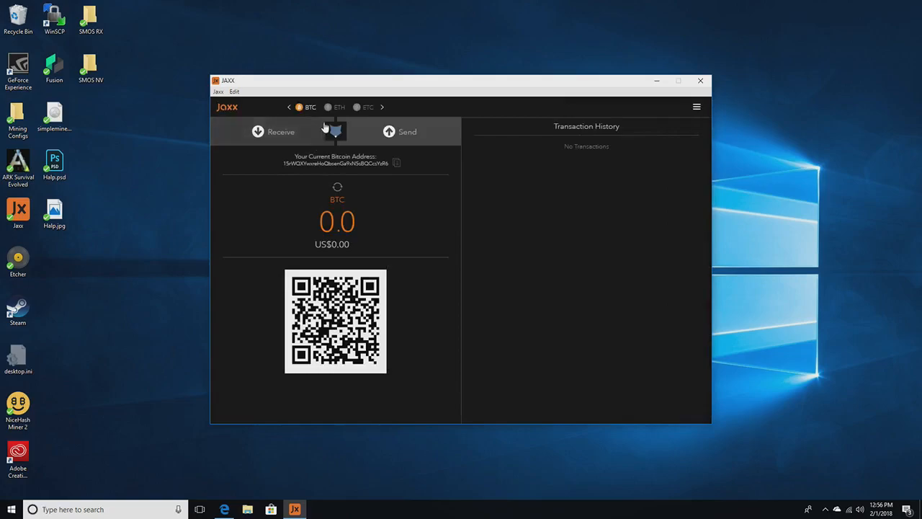
Step through the currency wallets until the ZEC wallet with its receive QR code shows
click(383, 106)
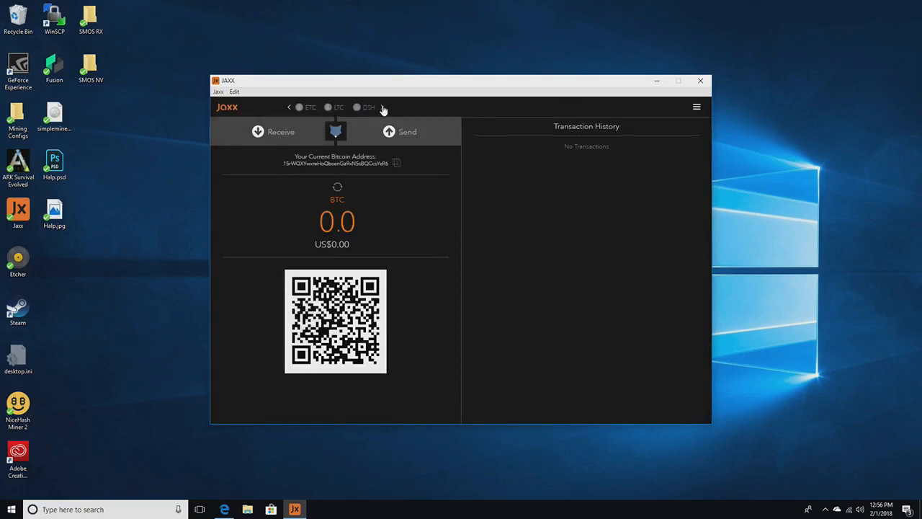
click(383, 106)
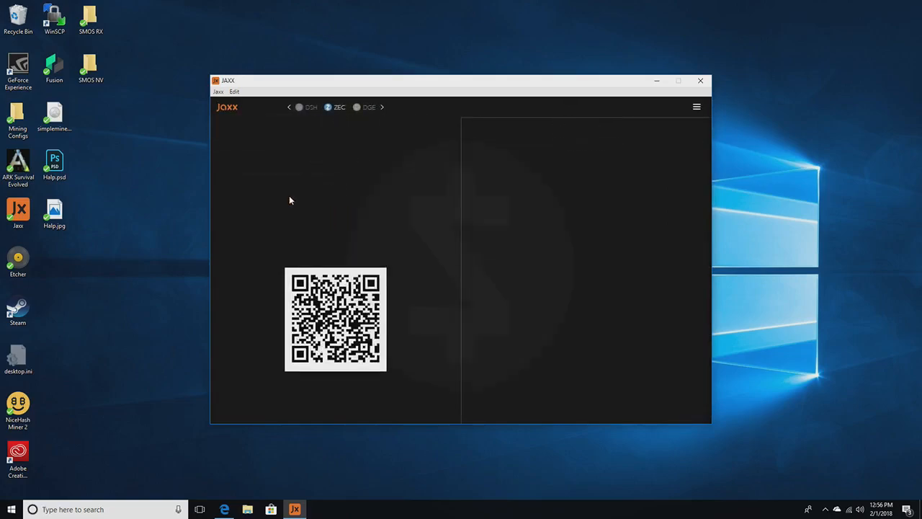
click(338, 106)
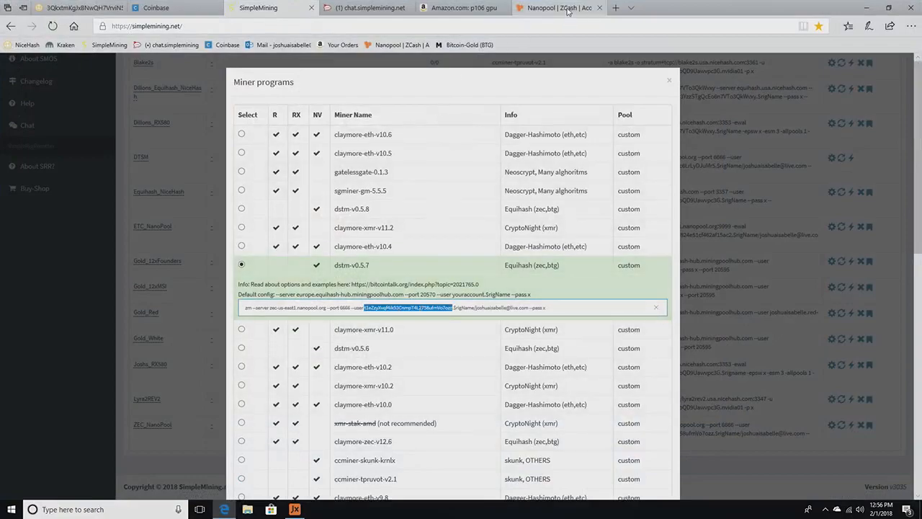
Check the Nanopool ZEC account's 0.00049059 balance and workers, then move to the Coinbase dashboard
click(558, 9)
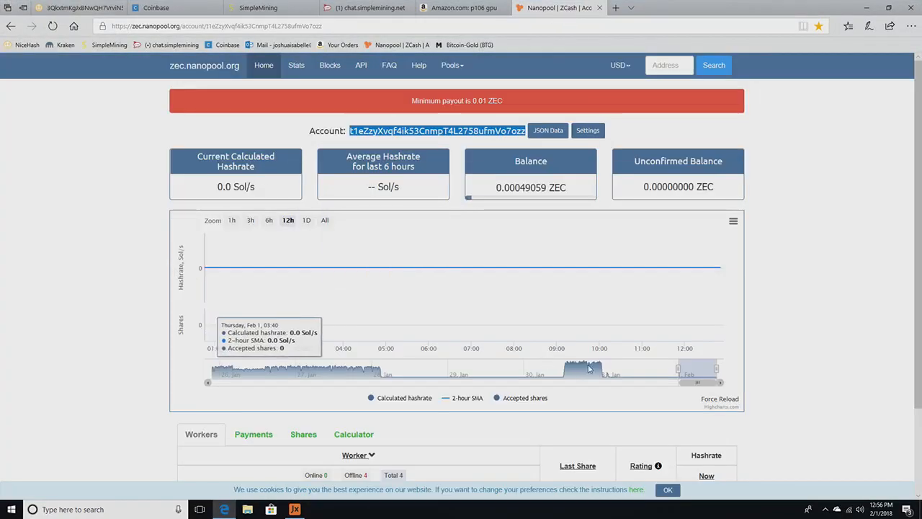
mouse_move(228, 381)
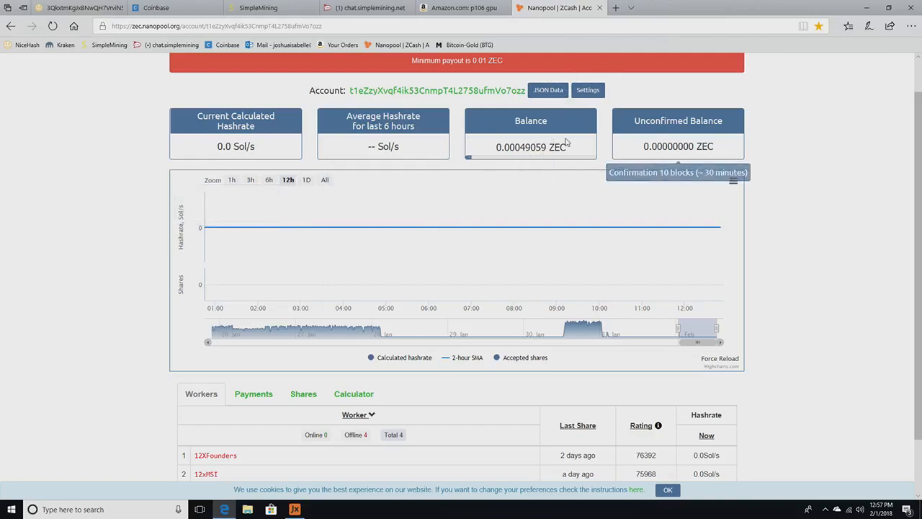
mouse_move(548, 124)
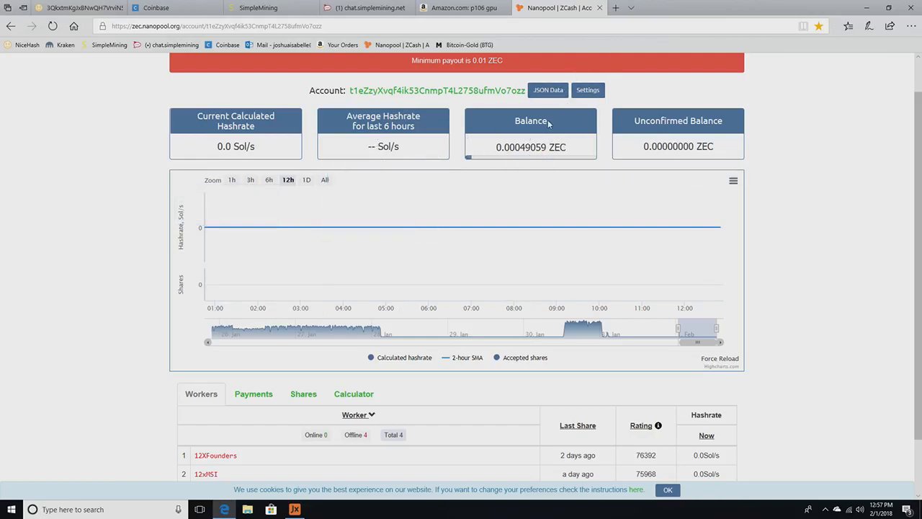
click(173, 9)
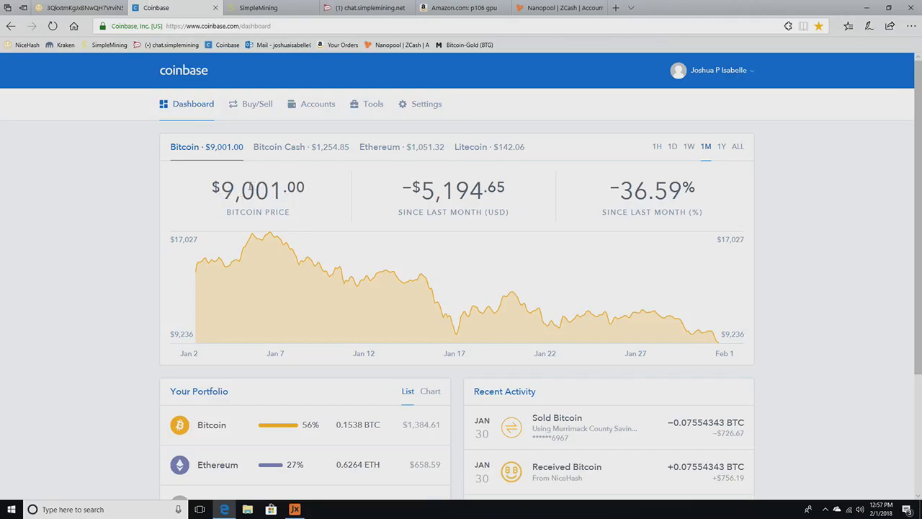
Note the $9,001.00 Bitcoin price on Coinbase, then go to the NiceHash stats page
double_click(252, 189)
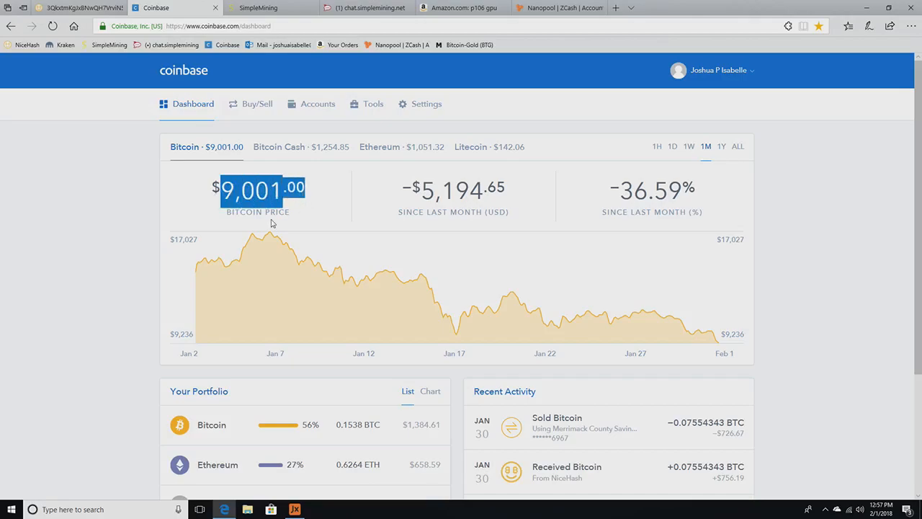
click(79, 9)
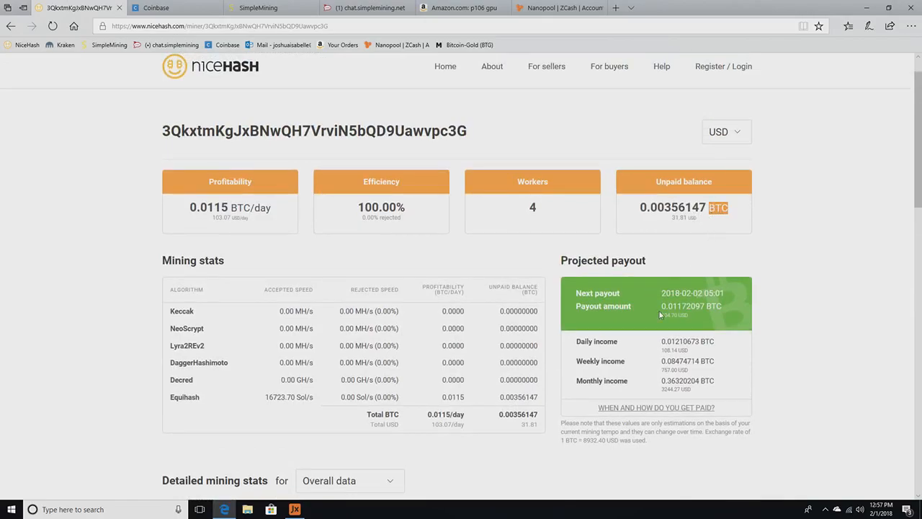
mouse_move(403, 273)
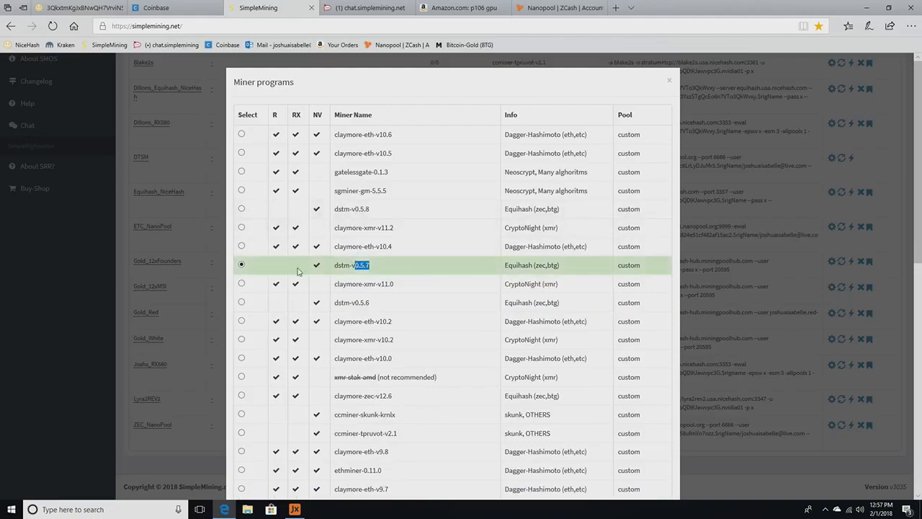
Select dstm-v0.5.8 for Equihash_NiceHash and confirm it in the Rig Groups list
click(242, 265)
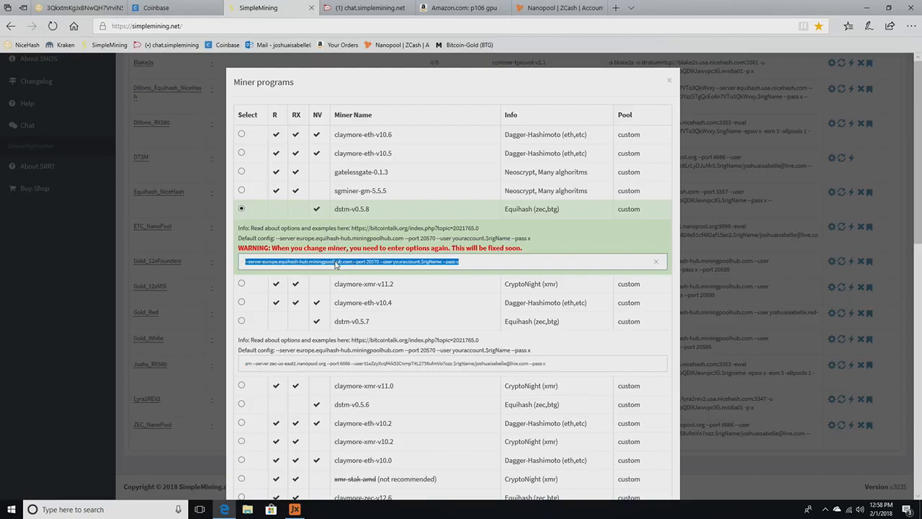
scroll(down, 3)
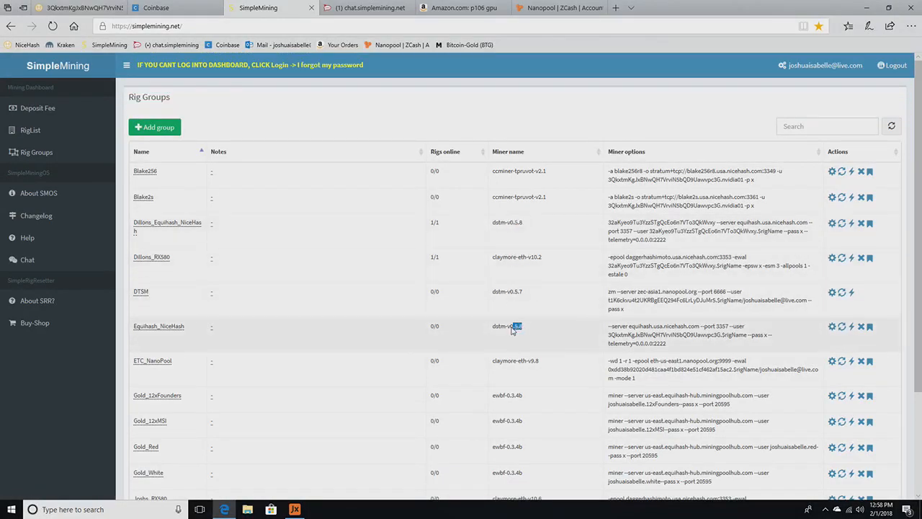
double_click(507, 326)
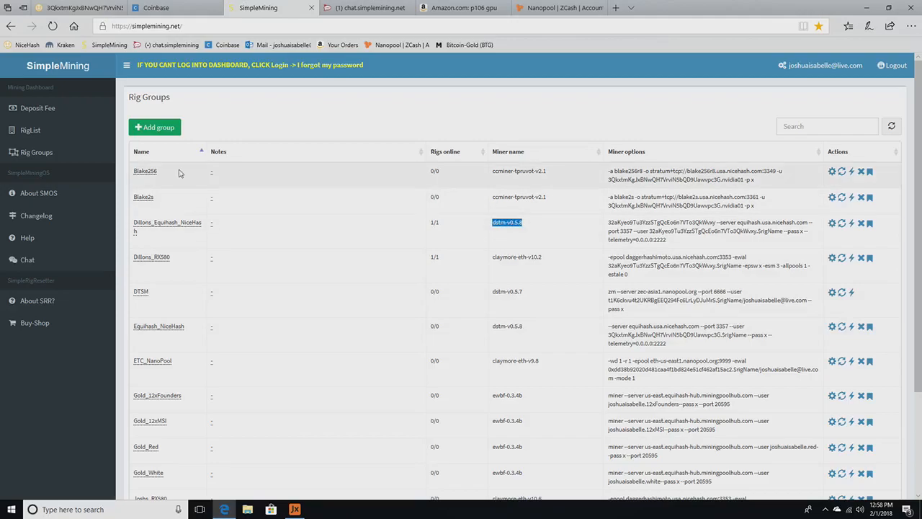
Open Simplemining Configuration Files.rtf from the OneDrive SimpleMining folder
click(248, 510)
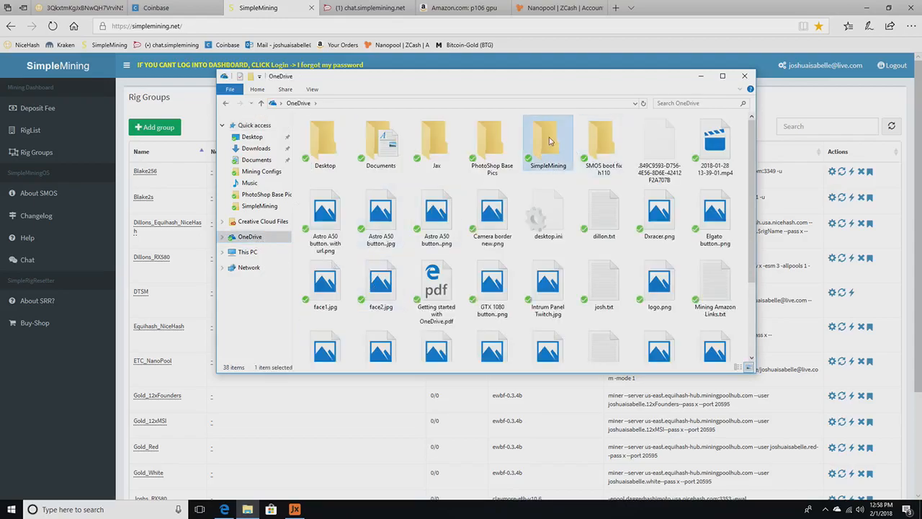
double_click(547, 142)
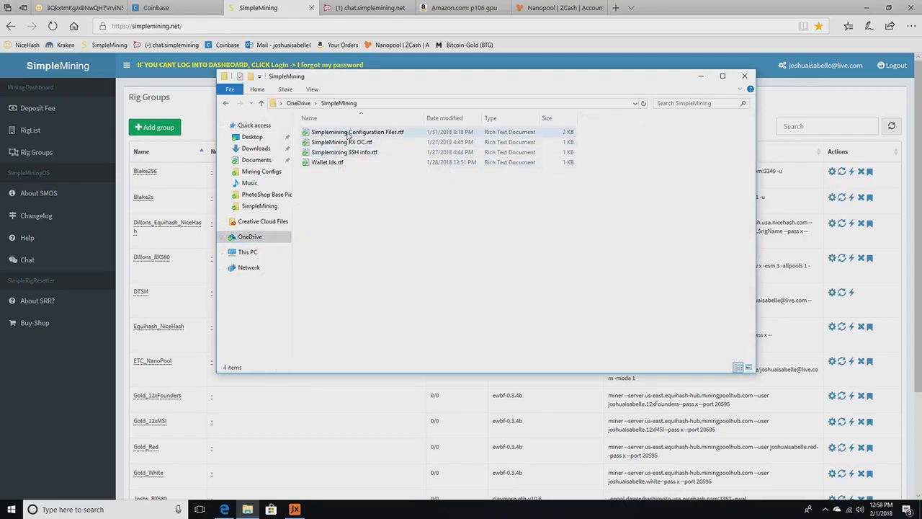
double_click(358, 133)
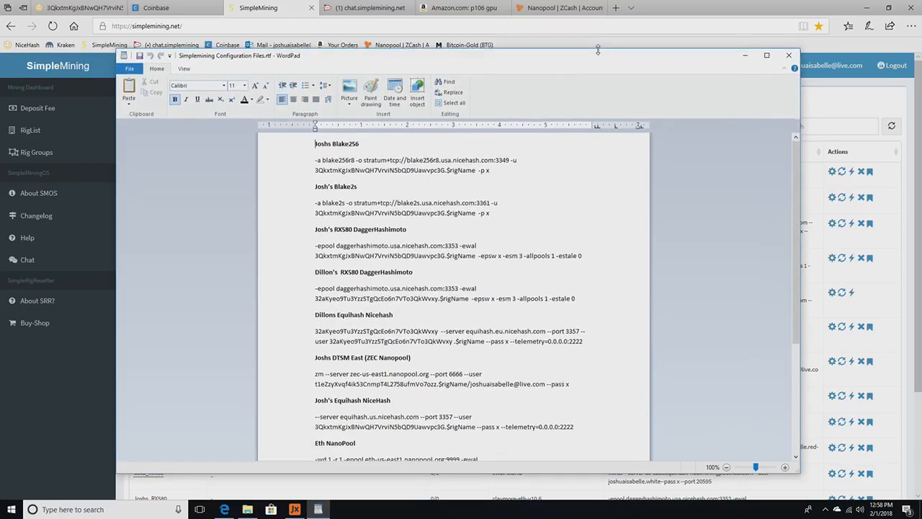
Read the miner configurations from Blake256 down to Hush and BitCoin Gold, then switch to Amazon
drag(598, 54, 598, 29)
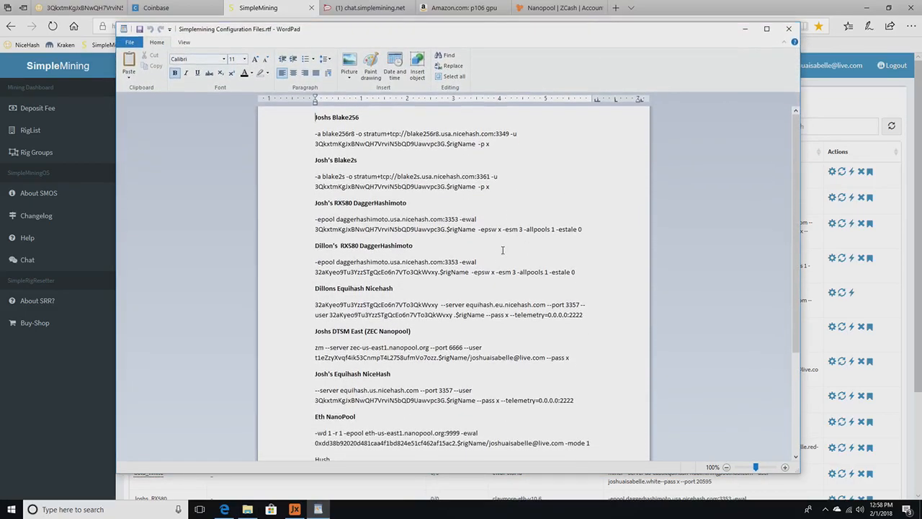
scroll(down, 3)
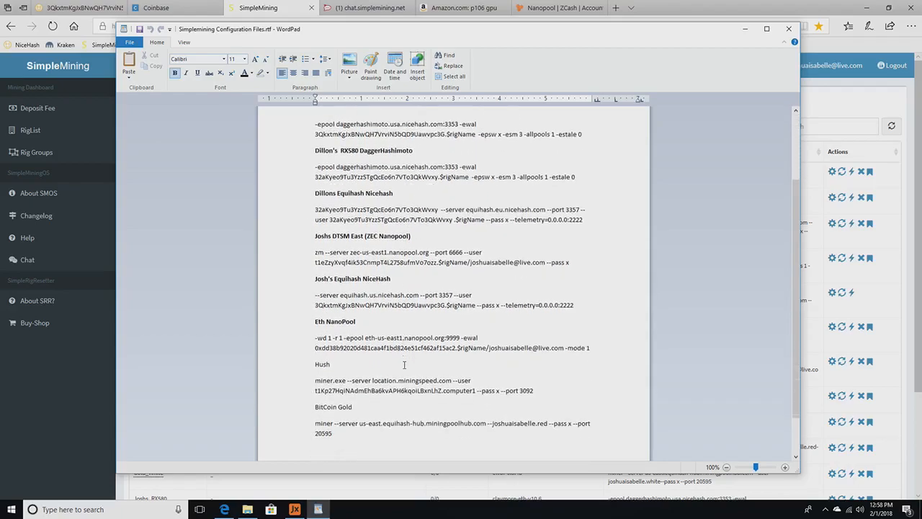
scroll(down, 3)
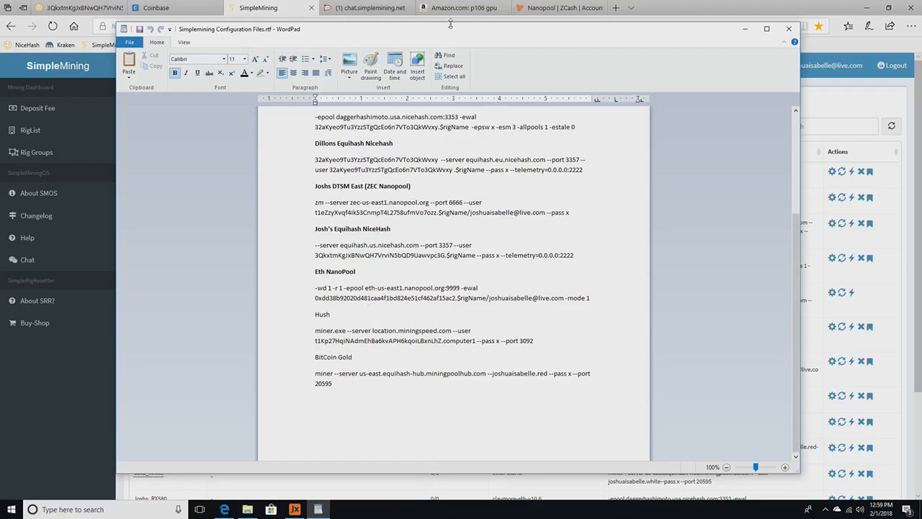
click(461, 9)
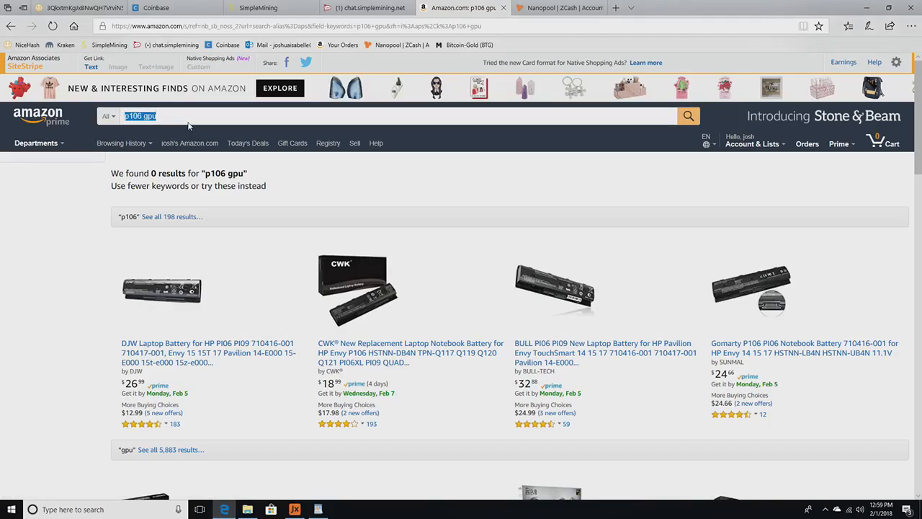
Search Amazon for 'gtx 1080' and browse the GTX 1080 Ti listings around $1,000–$1,300
text(gtx 1080 ti)
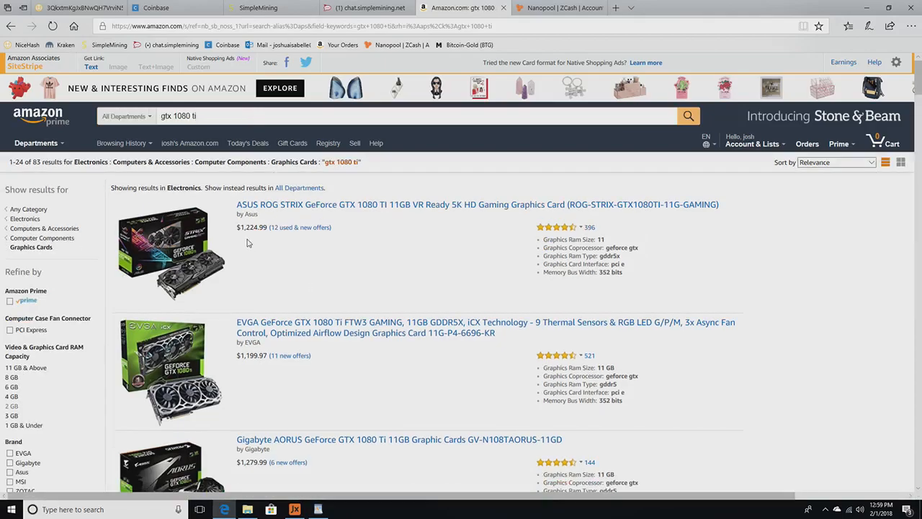
scroll(down, 3)
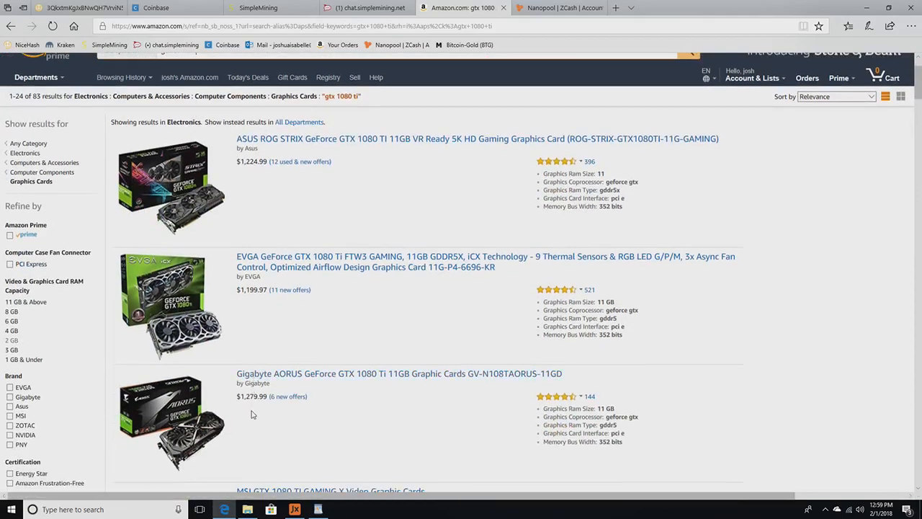
scroll(down, 3)
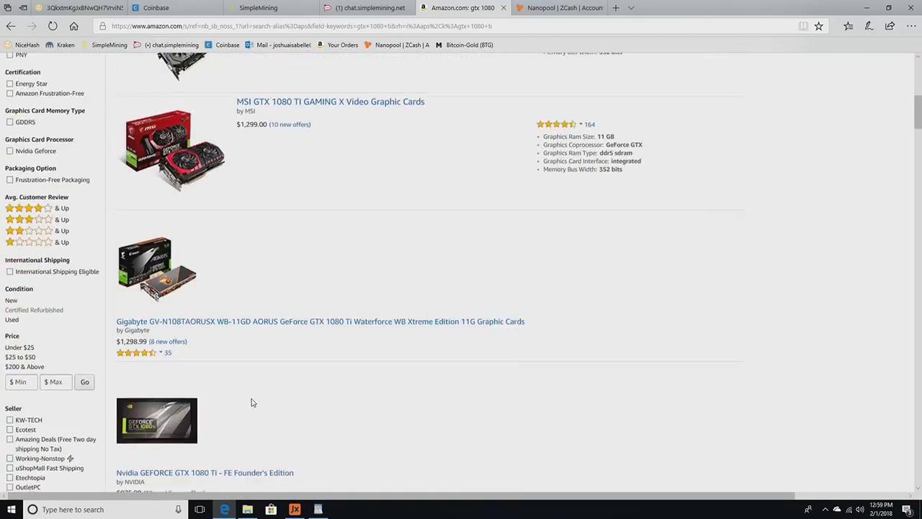
scroll(down, 3)
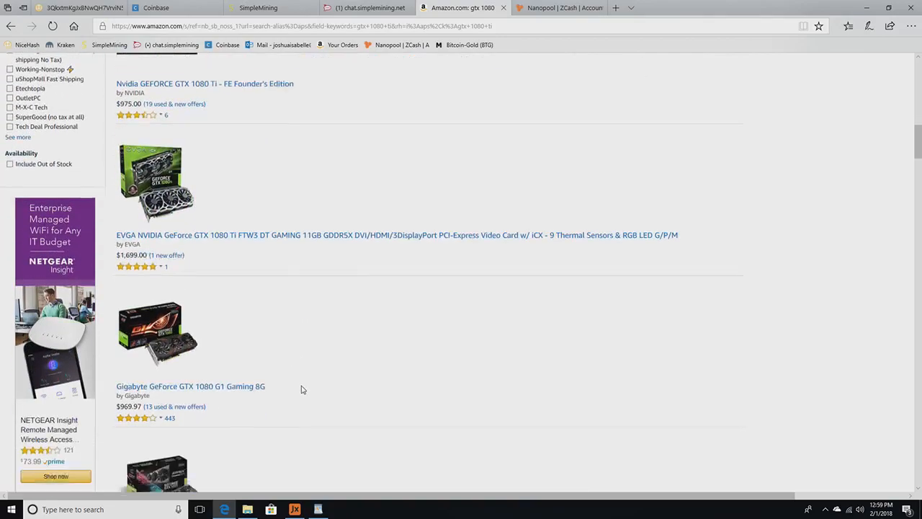
scroll(down, 3)
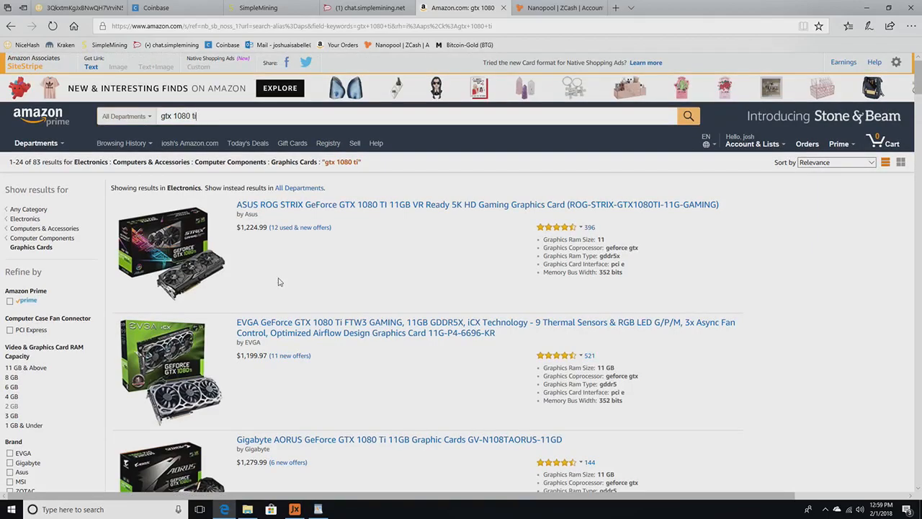
mouse_move(260, 260)
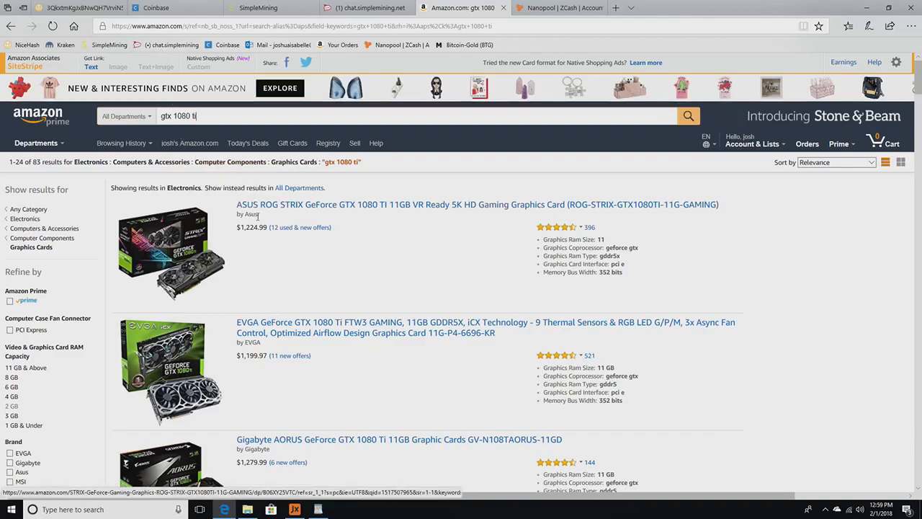
mouse_move(329, 278)
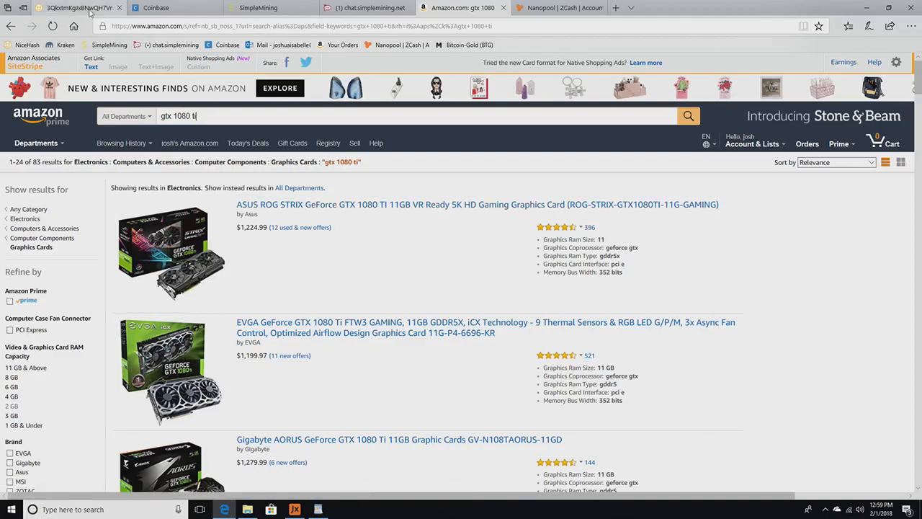
click(78, 9)
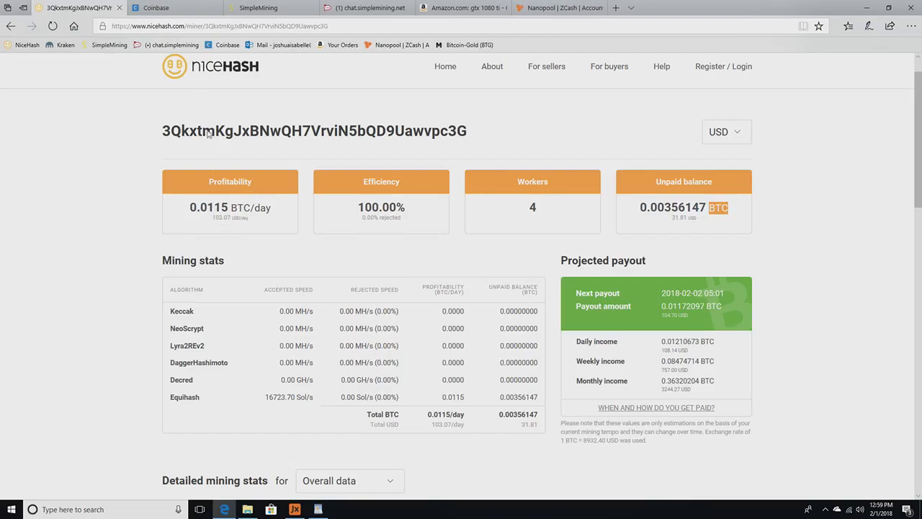
Check the ~$9,009 Bitcoin price on Coinbase, revisit NiceHash stats, then the Nanopool ZEC account
click(156, 8)
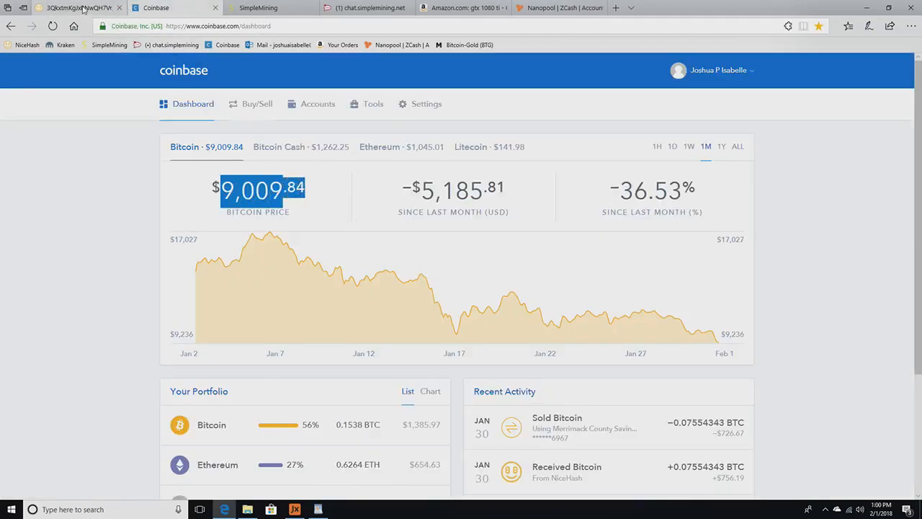
click(72, 8)
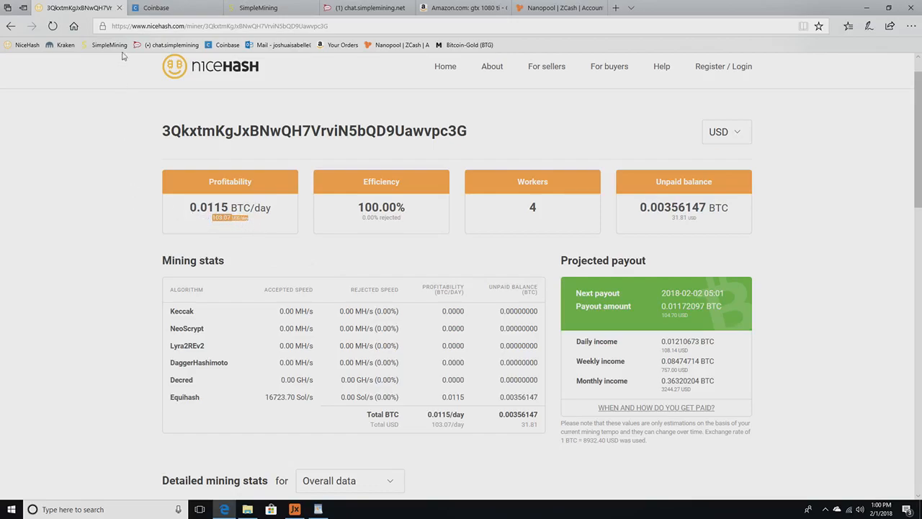
mouse_move(421, 89)
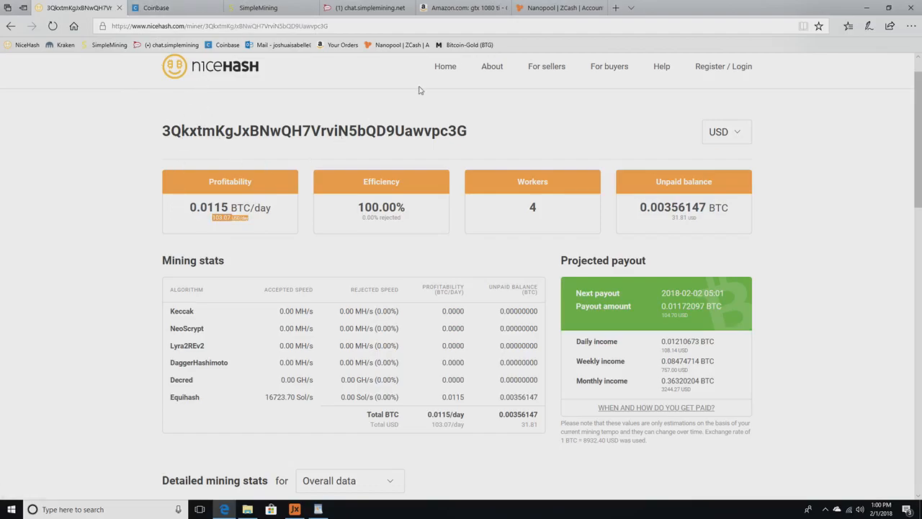
click(559, 9)
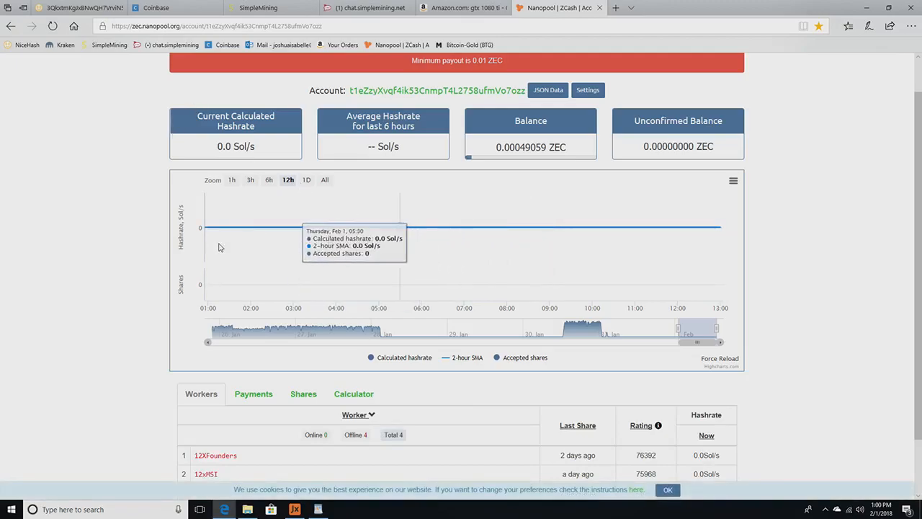
Scroll the Rig Groups page through every group's miner and options down to ZEC_NanoPool
click(257, 8)
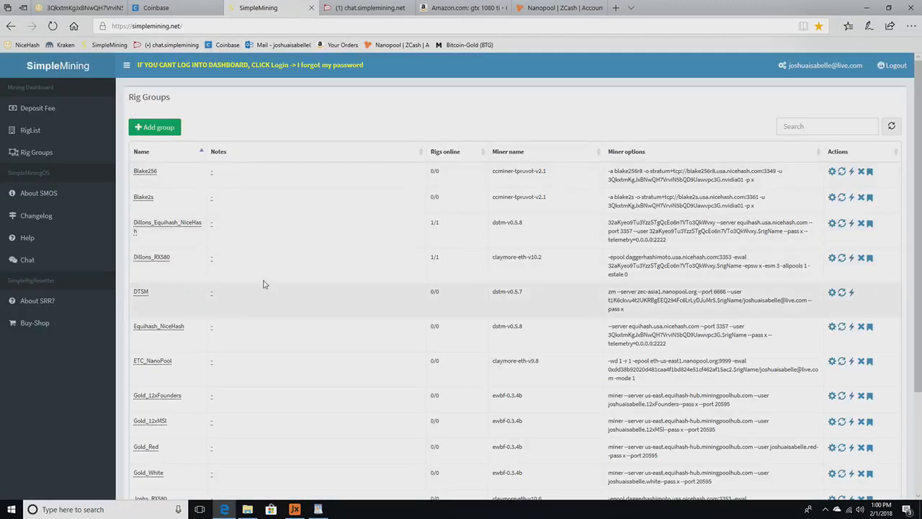
mouse_move(147, 307)
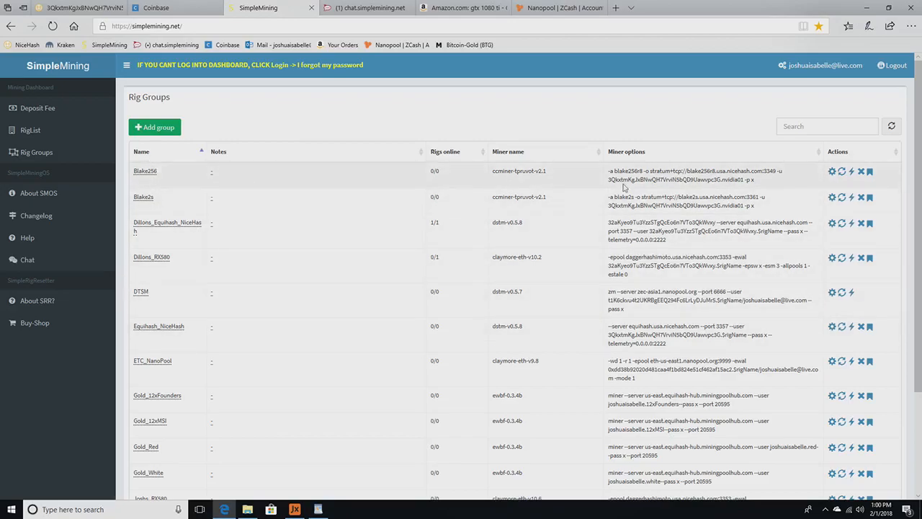
scroll(down, 3)
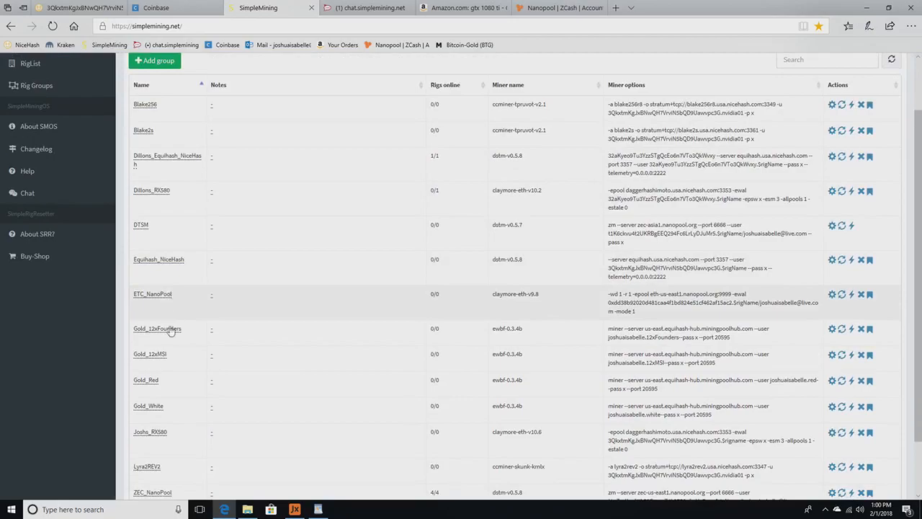
scroll(down, 3)
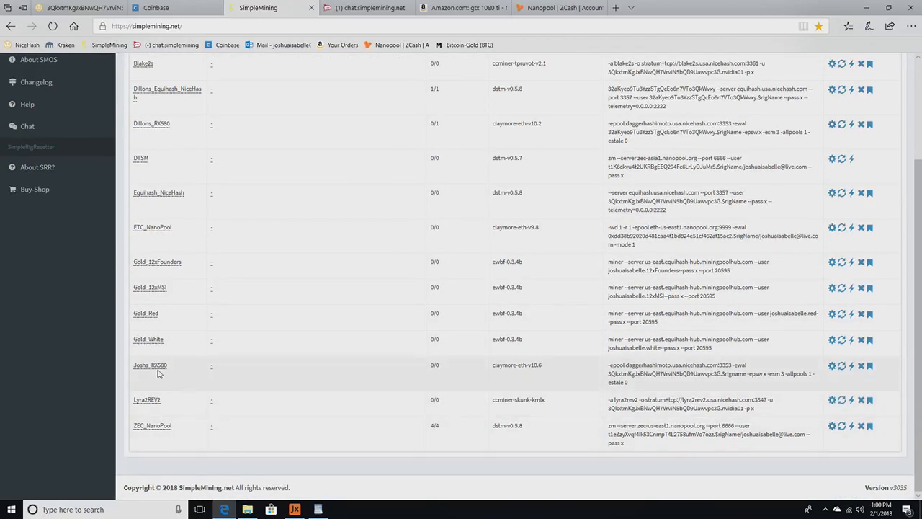
mouse_move(225, 377)
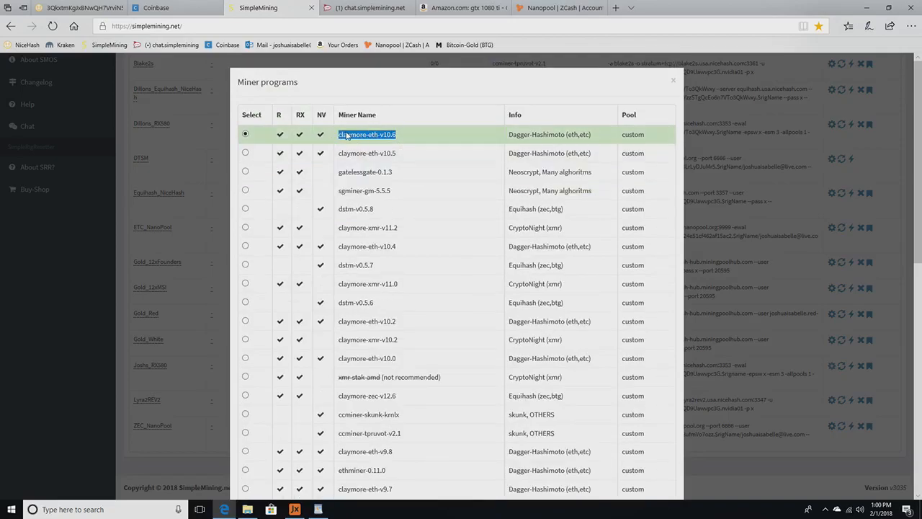
double_click(536, 134)
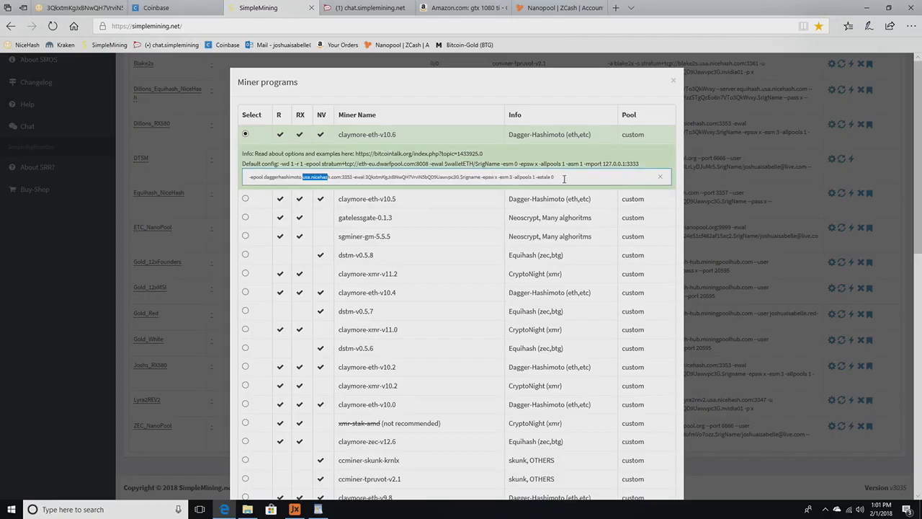
double_click(366, 134)
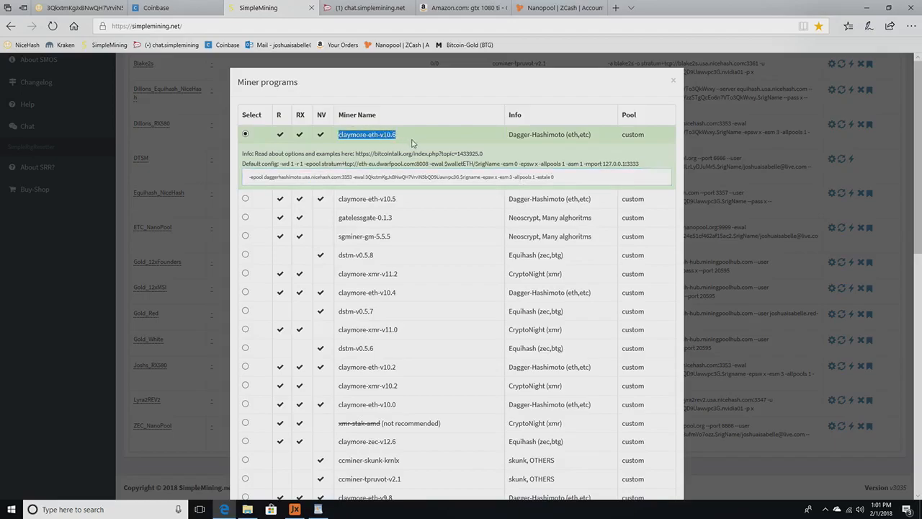
click(366, 134)
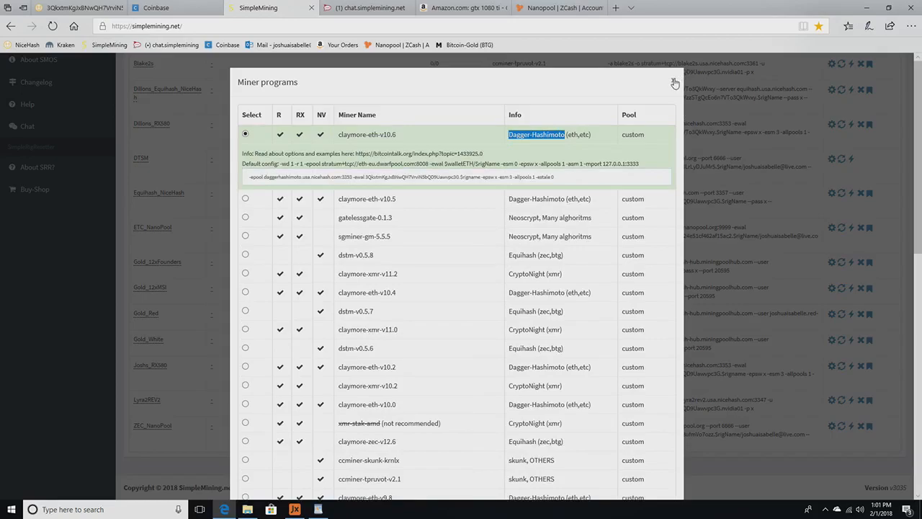
click(675, 82)
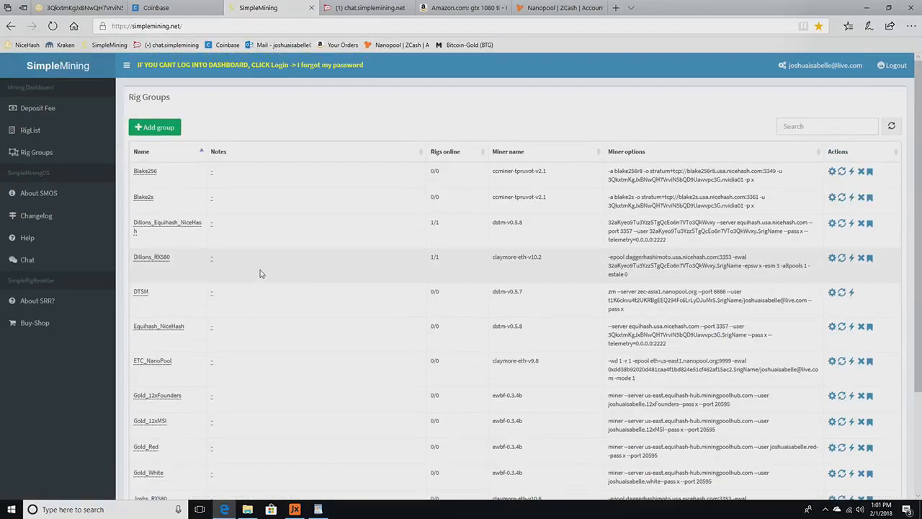
mouse_move(247, 140)
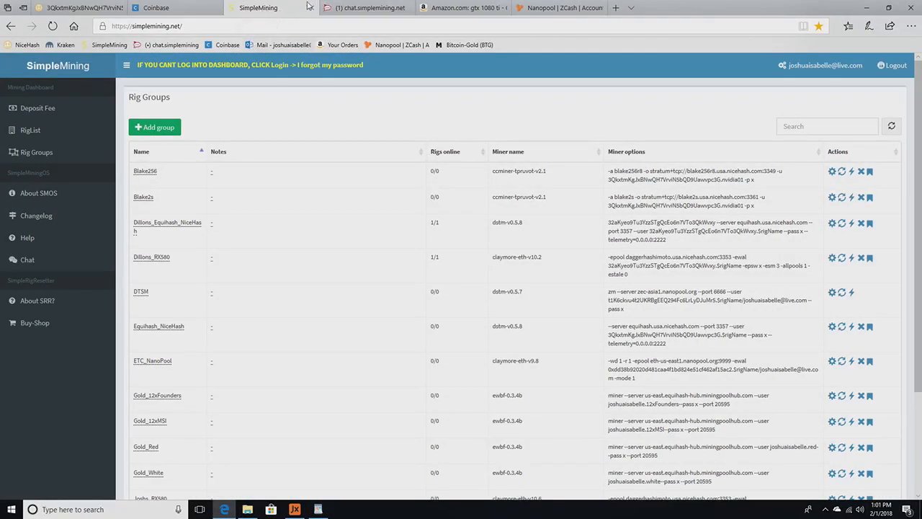
mouse_move(258, 9)
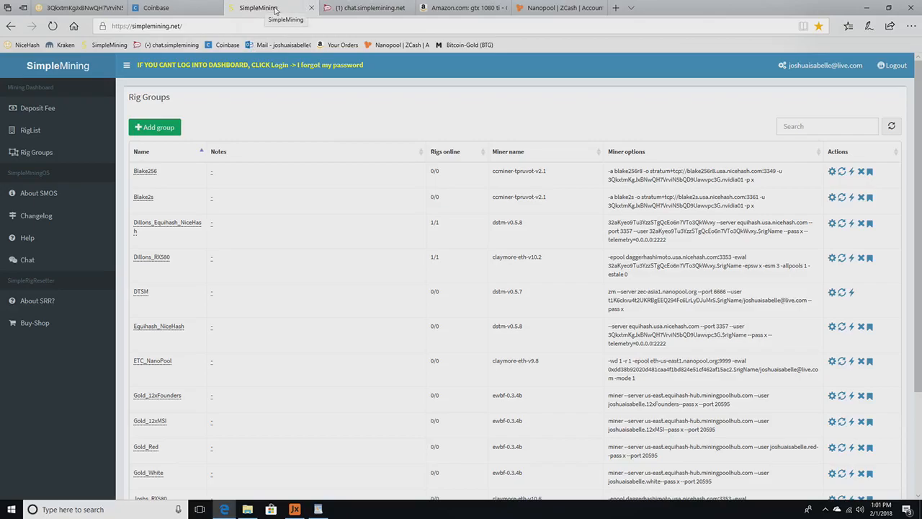